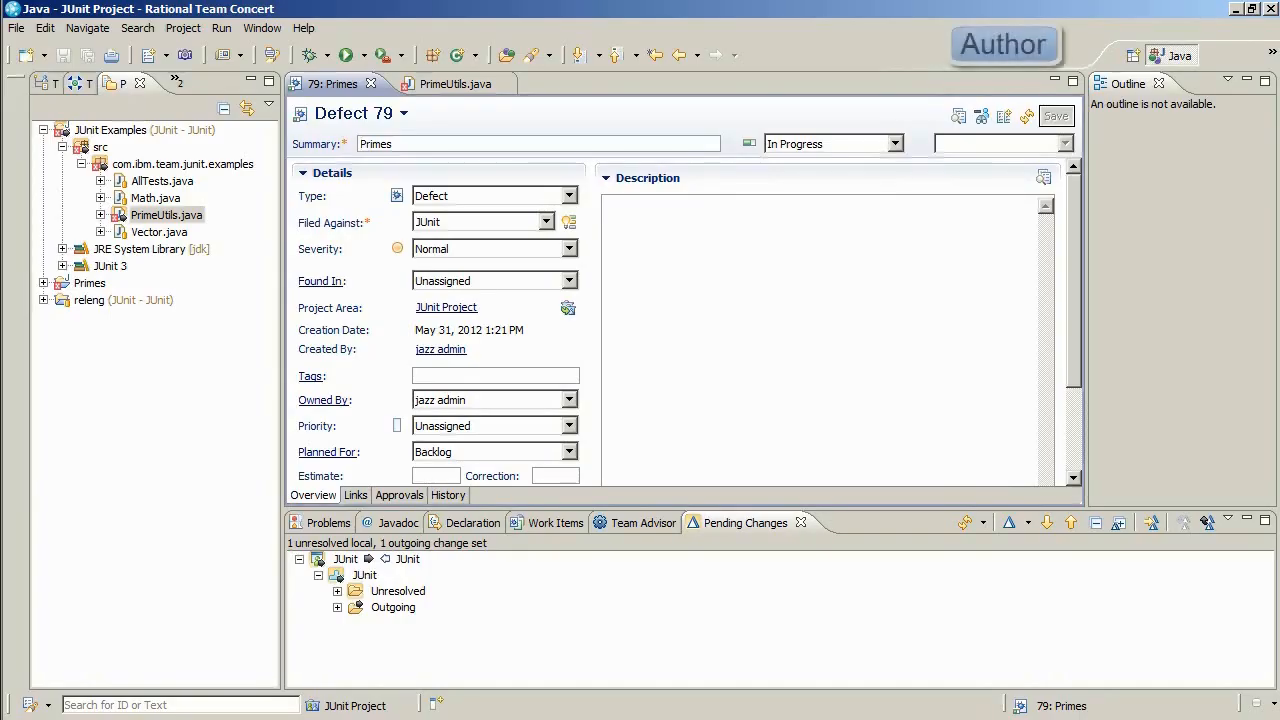
Check in the pending PrimeUtils.java change and set defect 79 to Resolved.
click(166, 214)
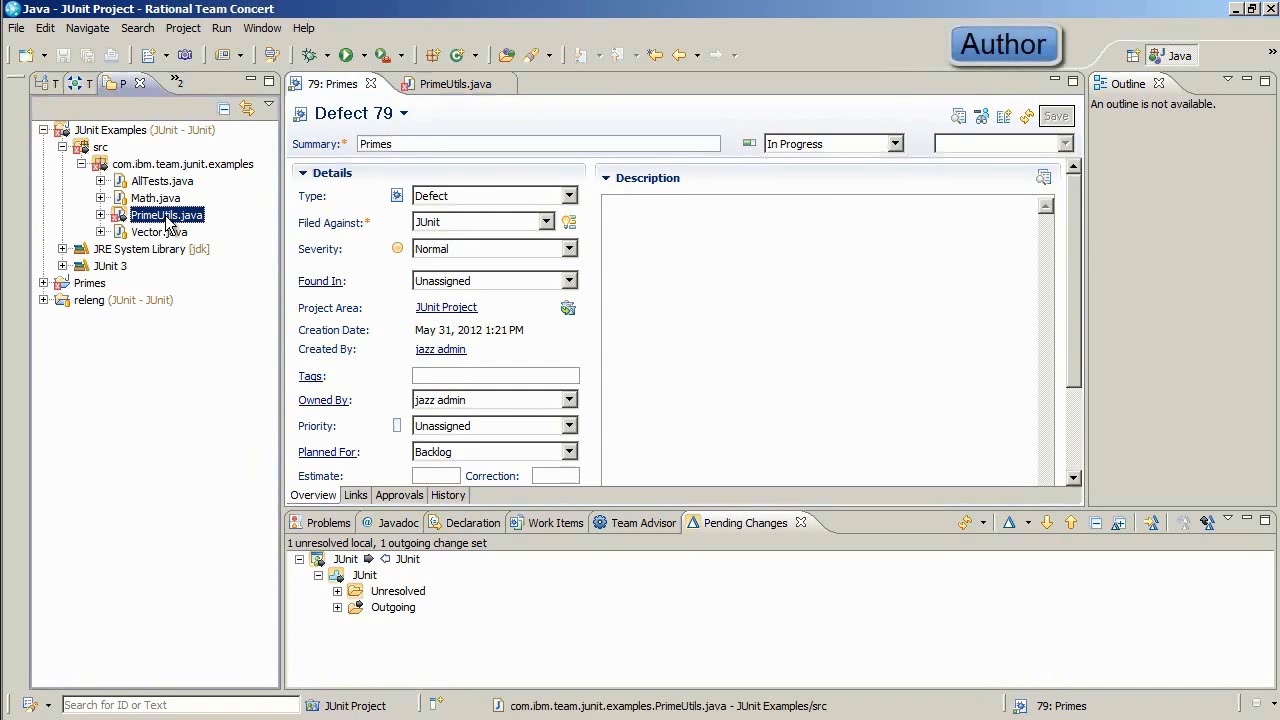
right_click(167, 215)
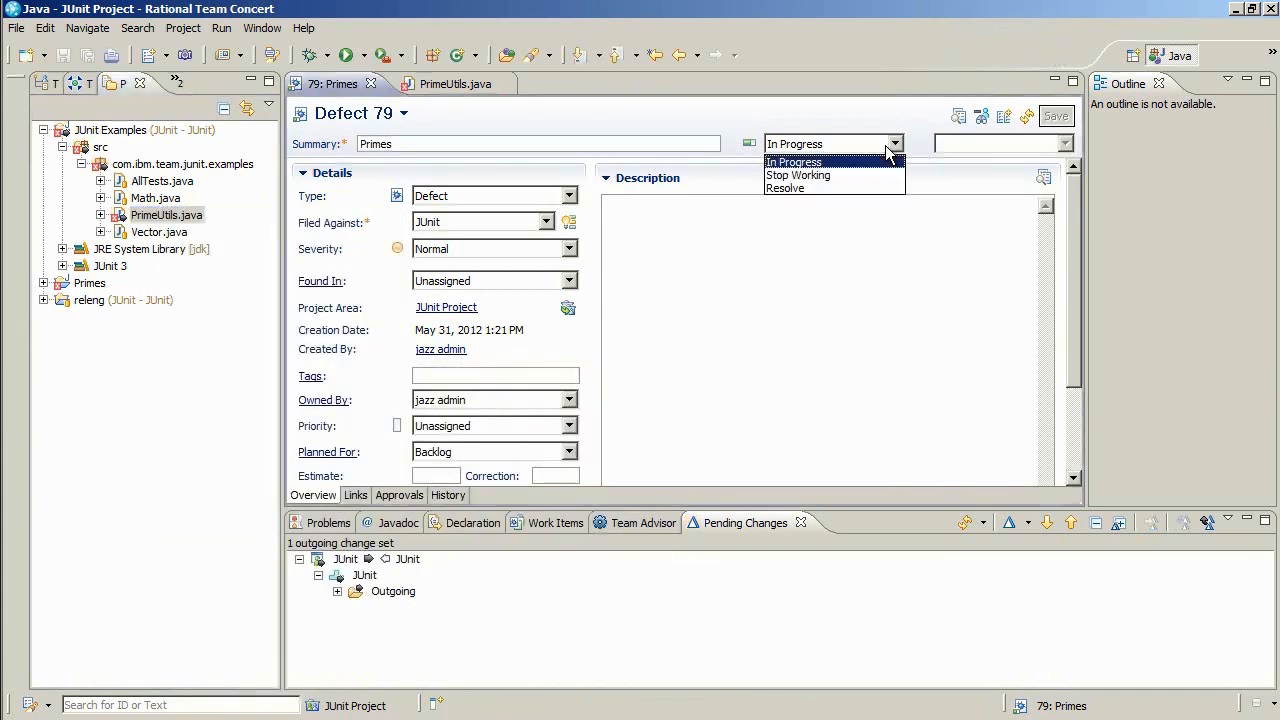
click(784, 188)
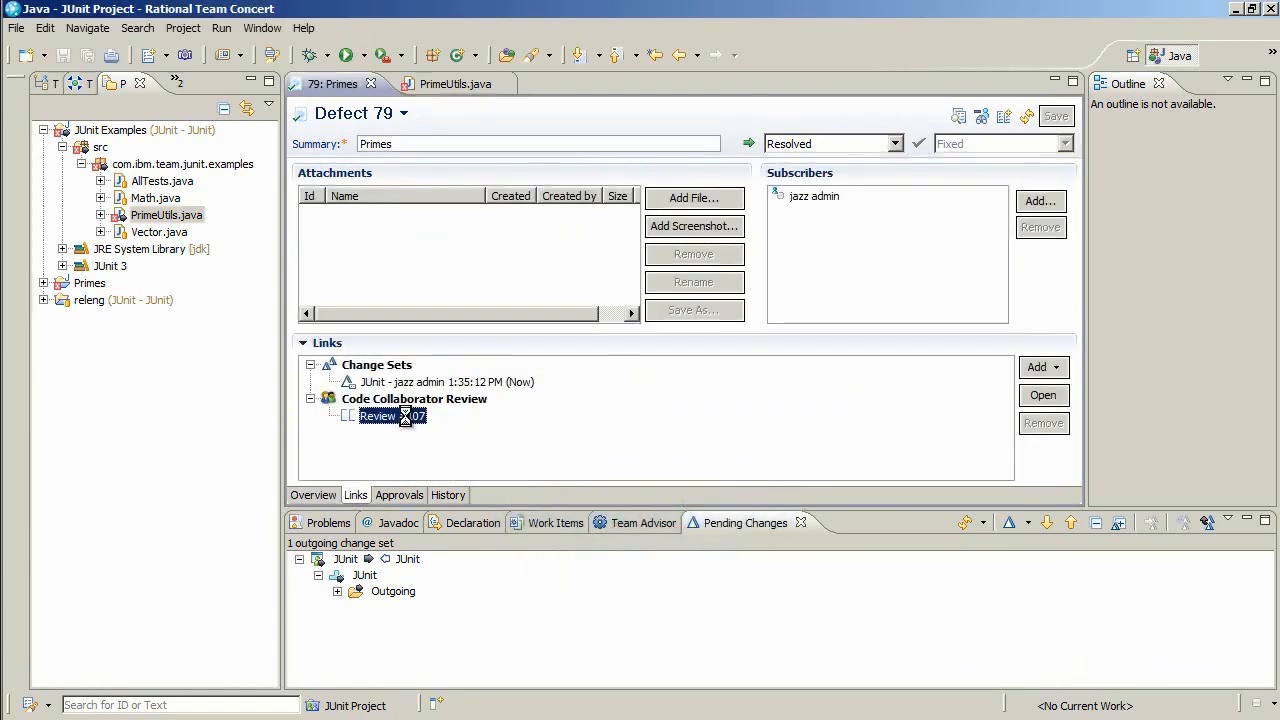
Open linked Review #107, add a reviewer, and click Begin Review.
double_click(378, 416)
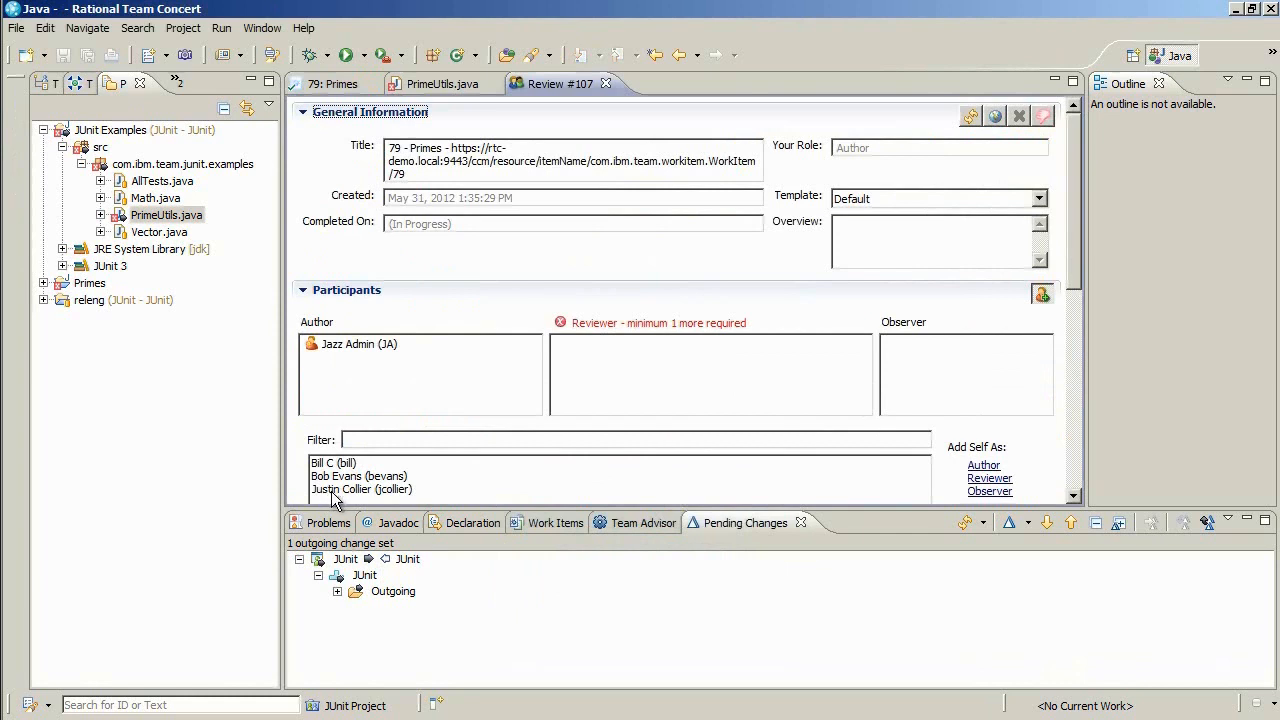
click(361, 489)
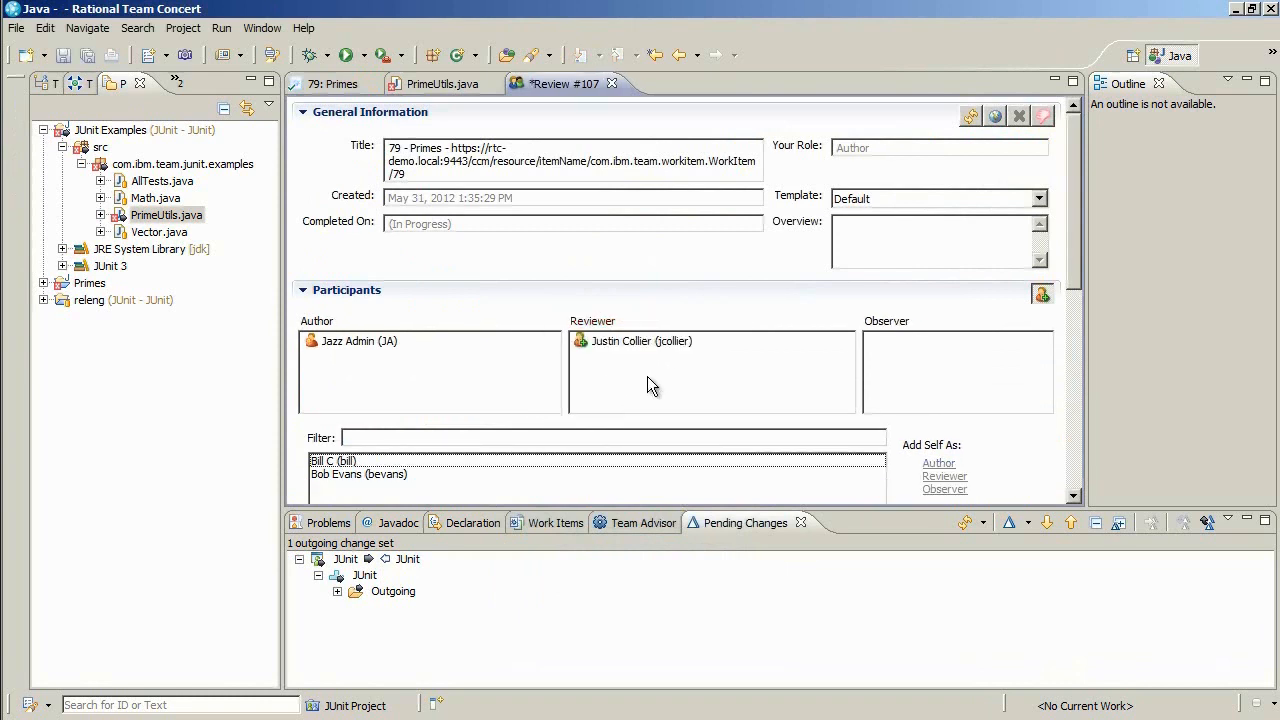
scroll(down, 3)
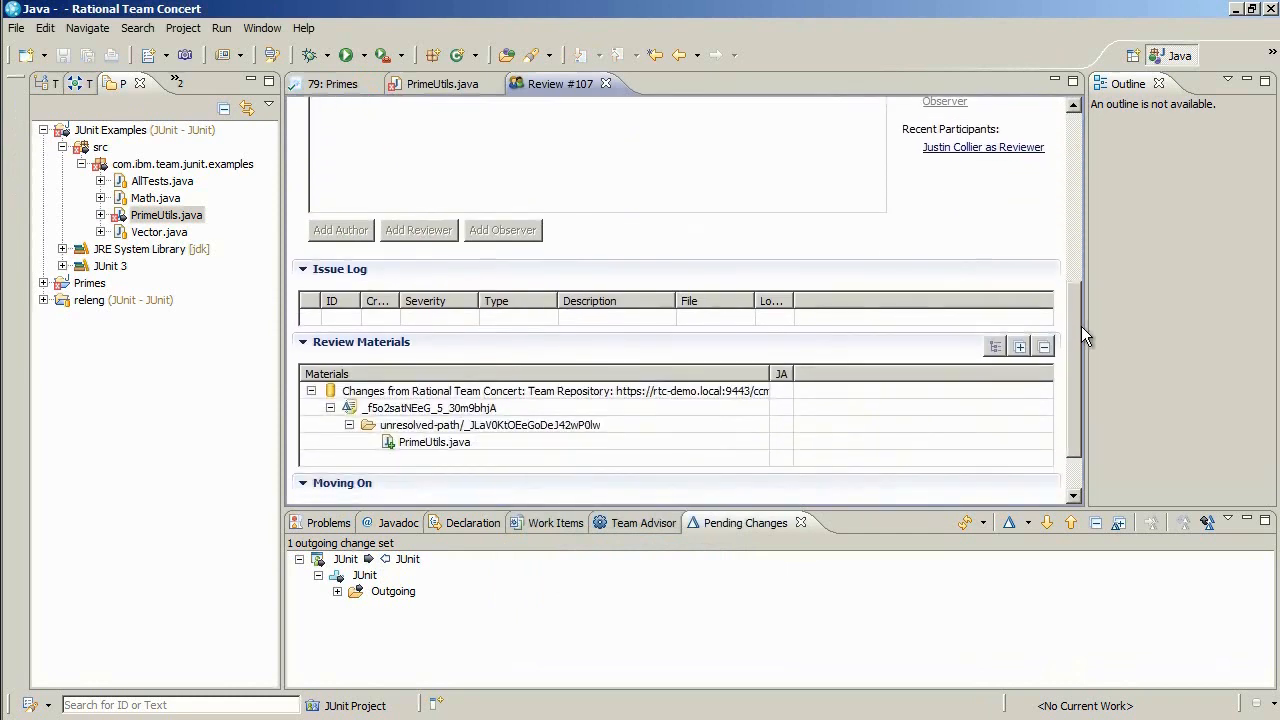
scroll(down, 3)
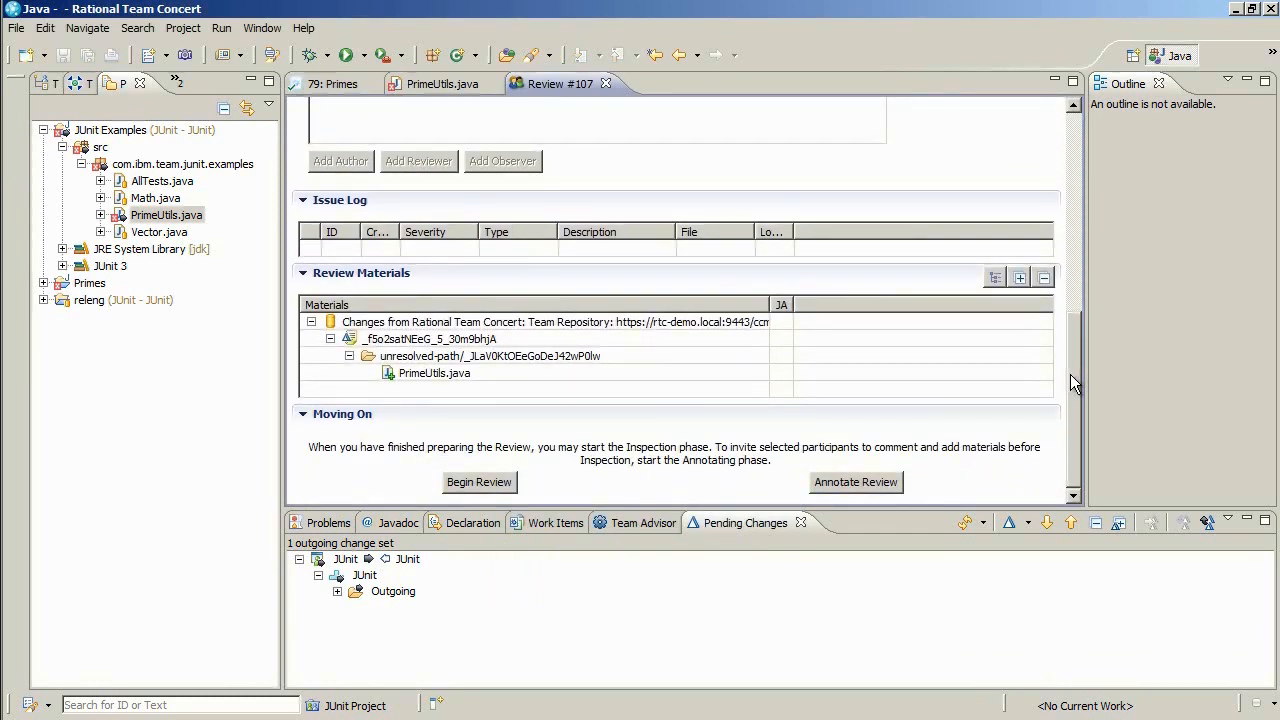
mouse_move(622, 446)
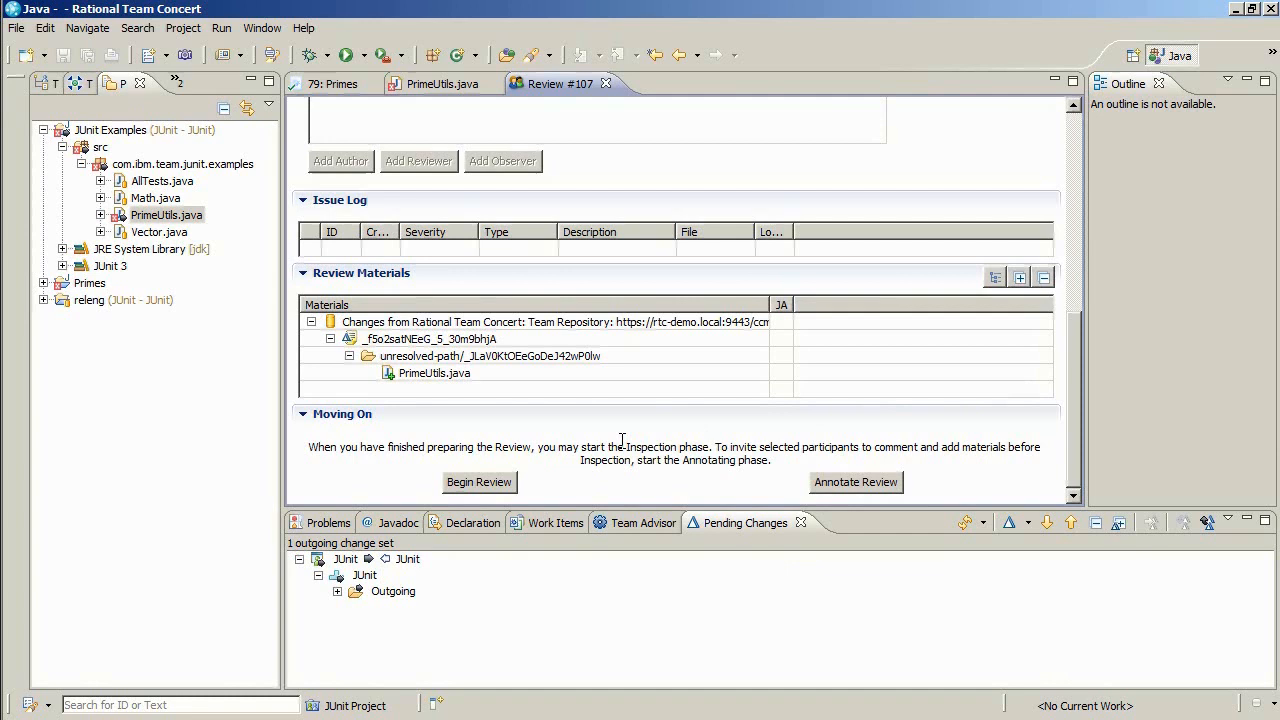
click(479, 482)
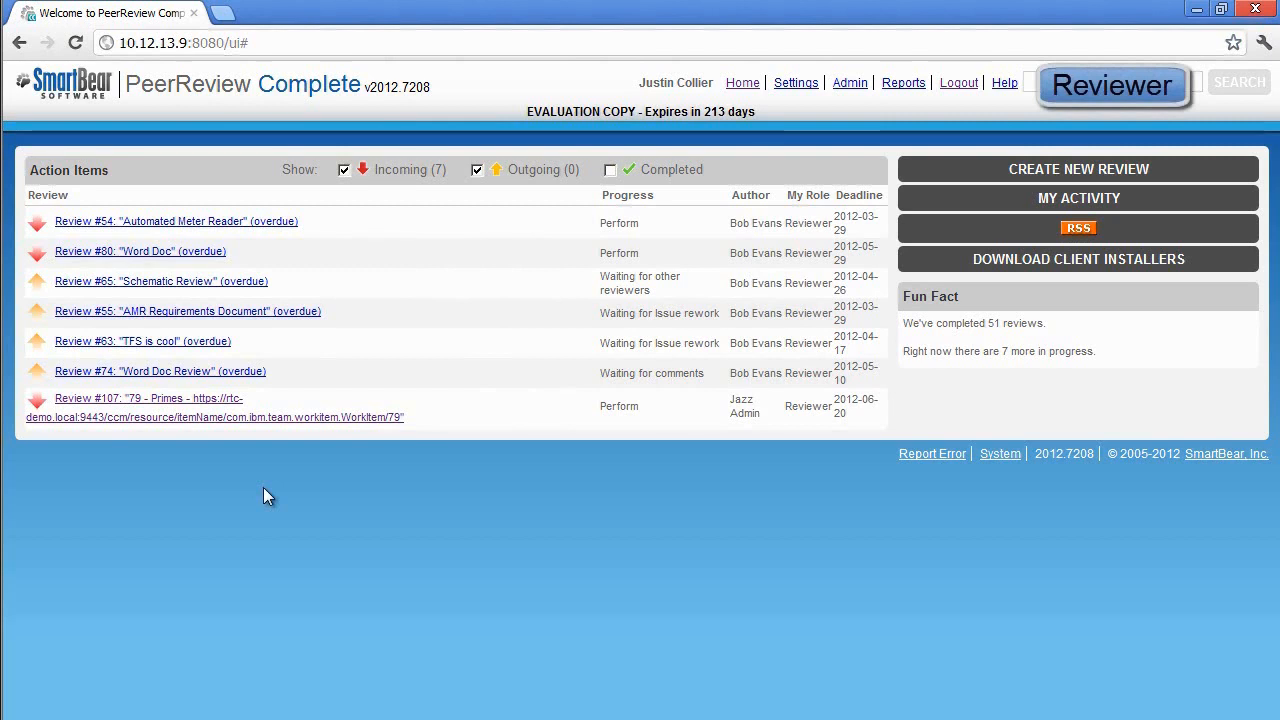
mouse_move(177, 420)
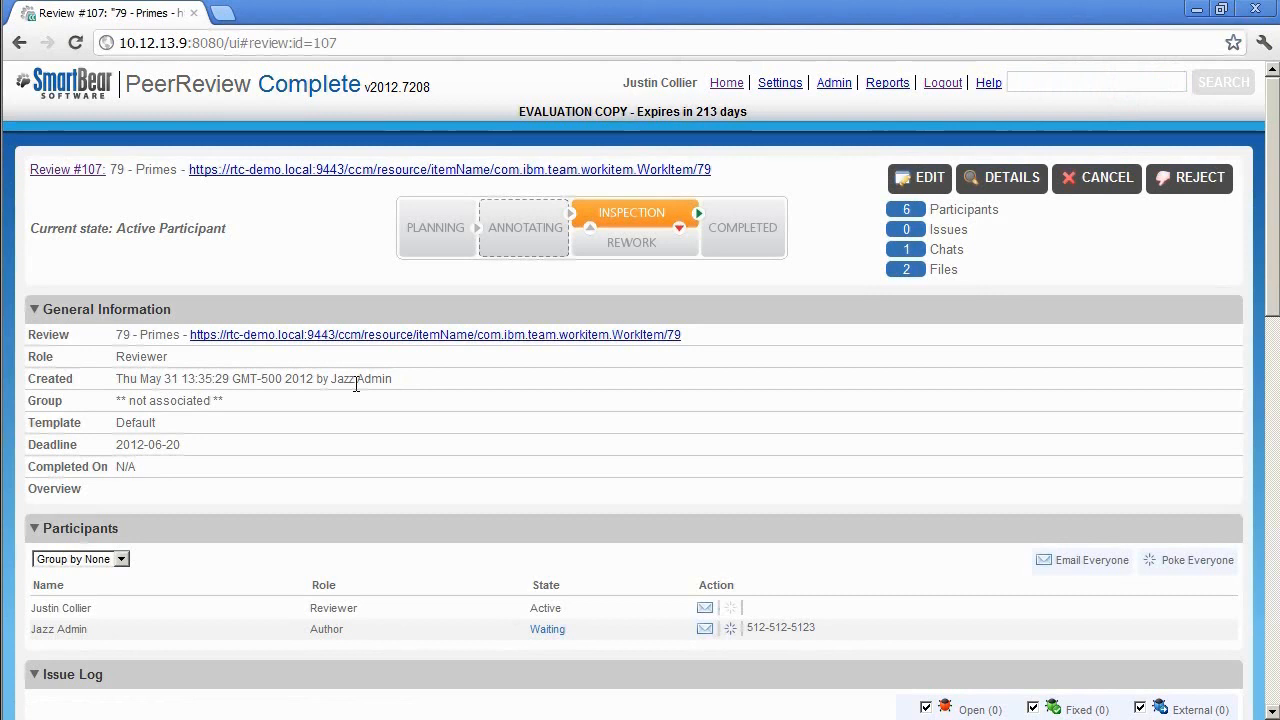
Open AMR Stakeholder Requirements.doc from the Review Materials of review #107.
scroll(down, 3)
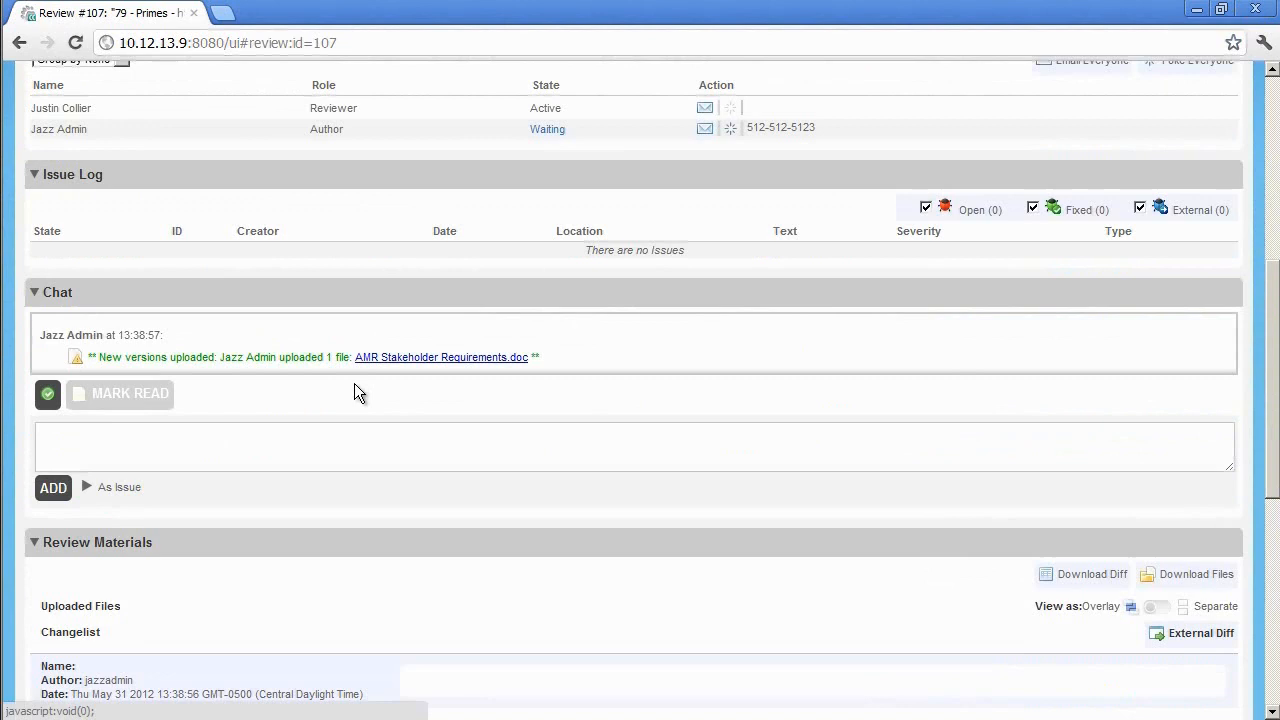
scroll(down, 3)
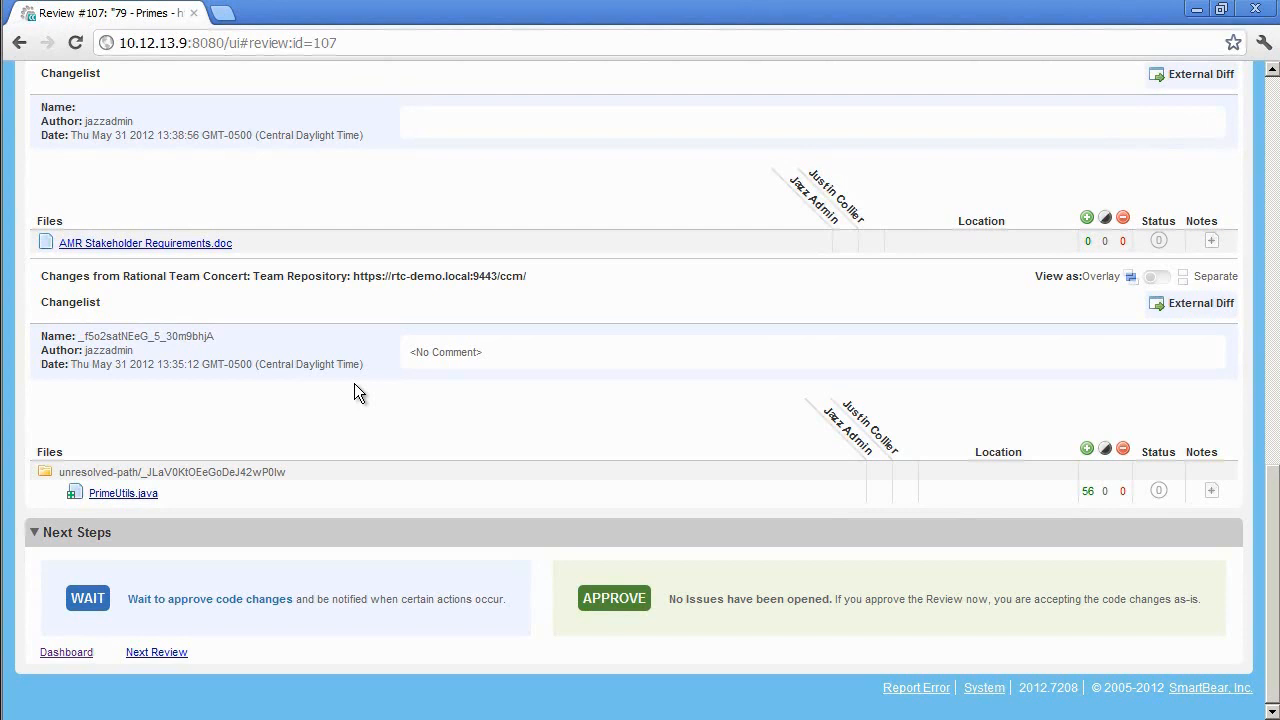
click(145, 243)
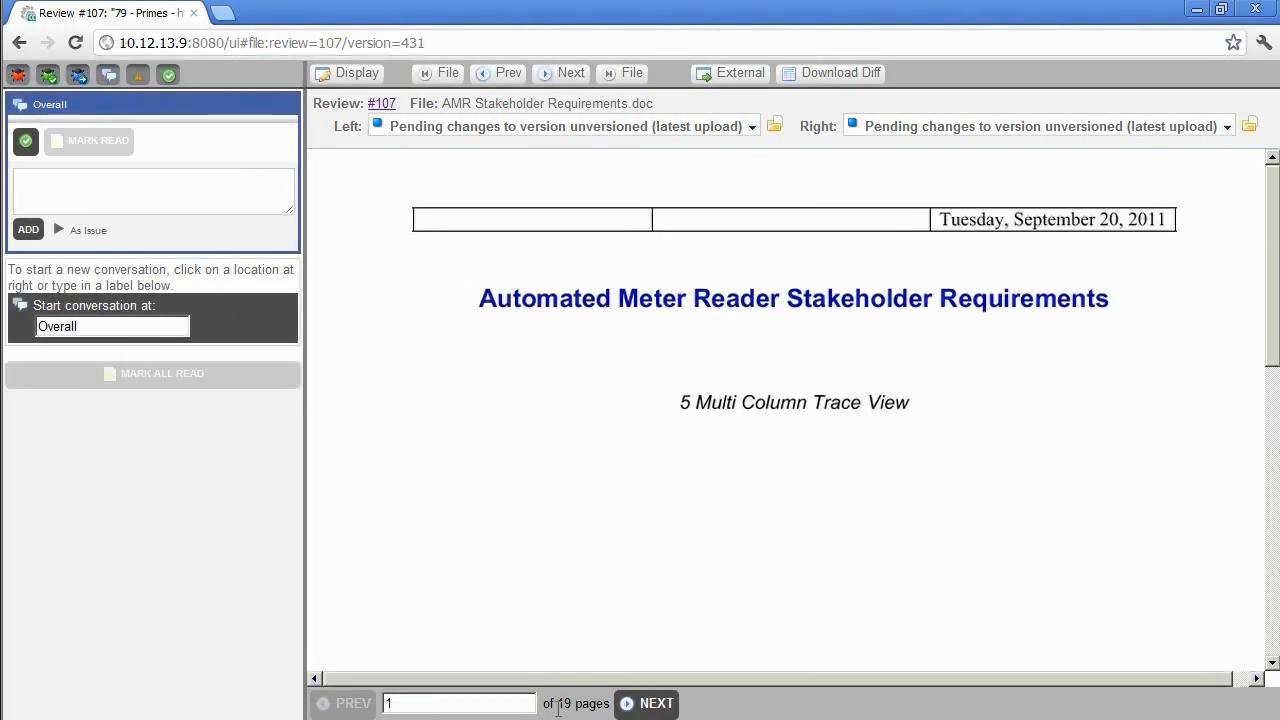
On page 3, comment 'I think we need more detail' and mark a misspelling spot.
click(647, 703)
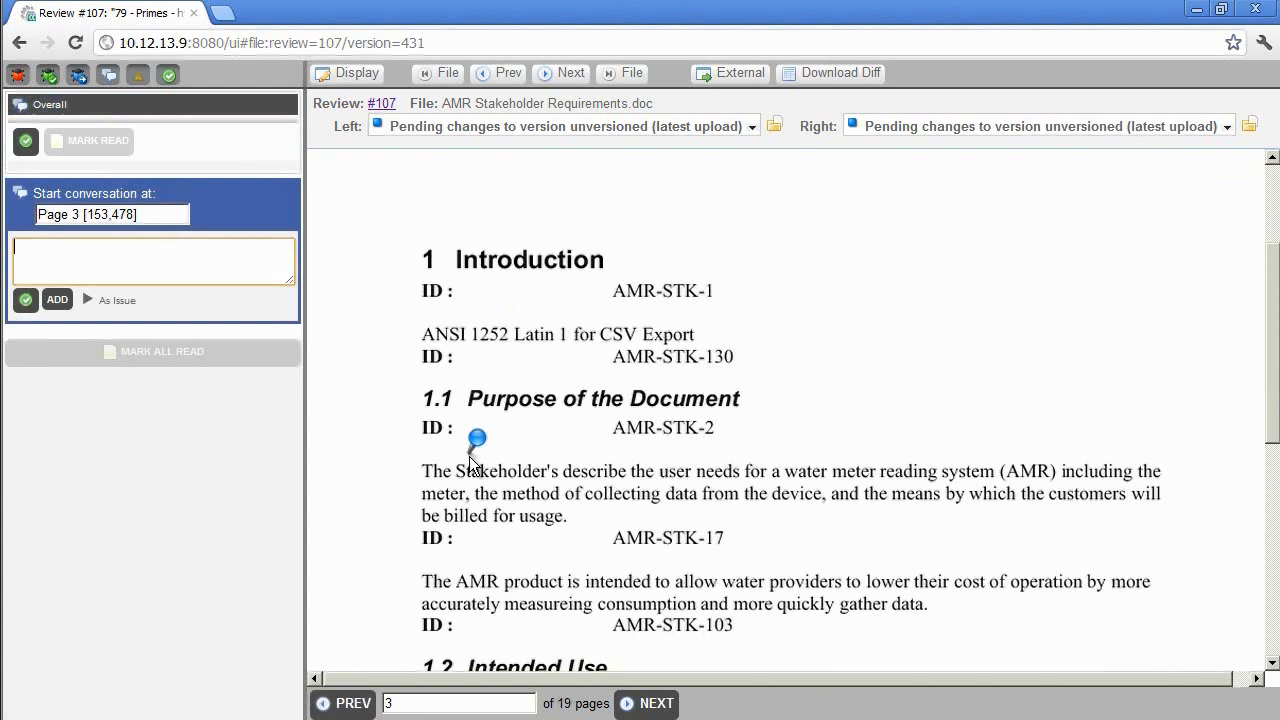
click(113, 261)
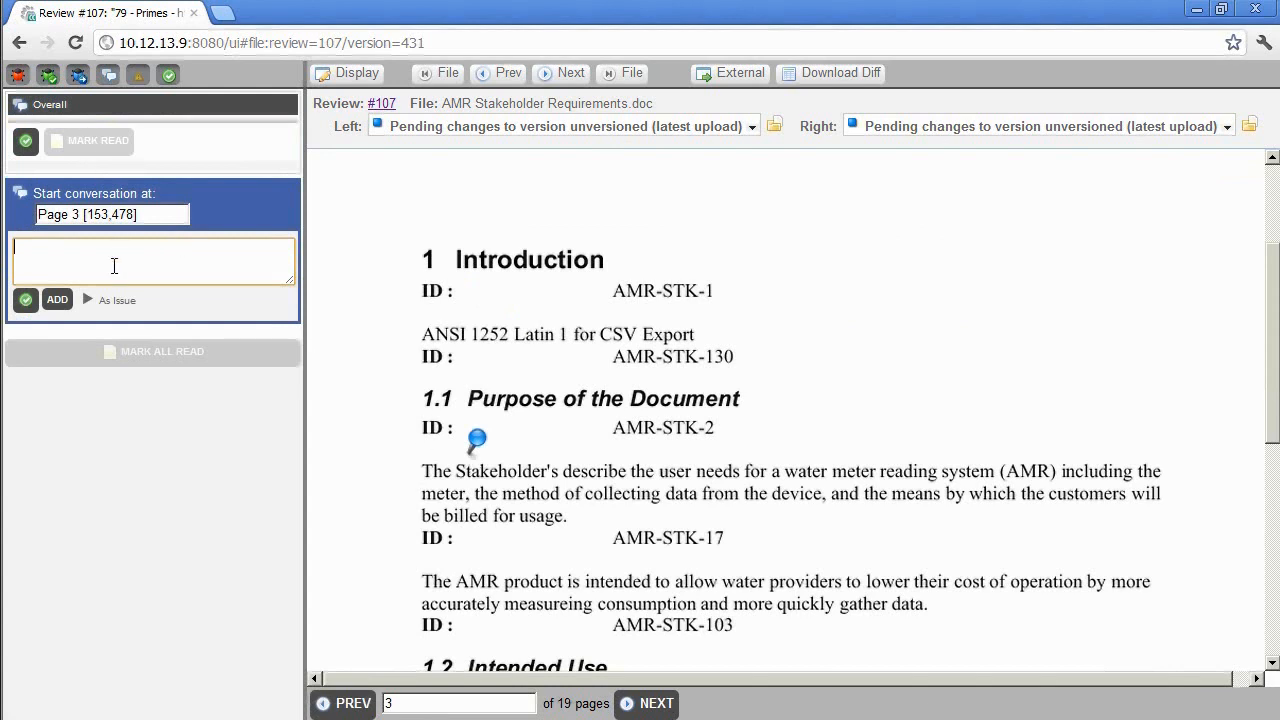
text(I think we need more detail)
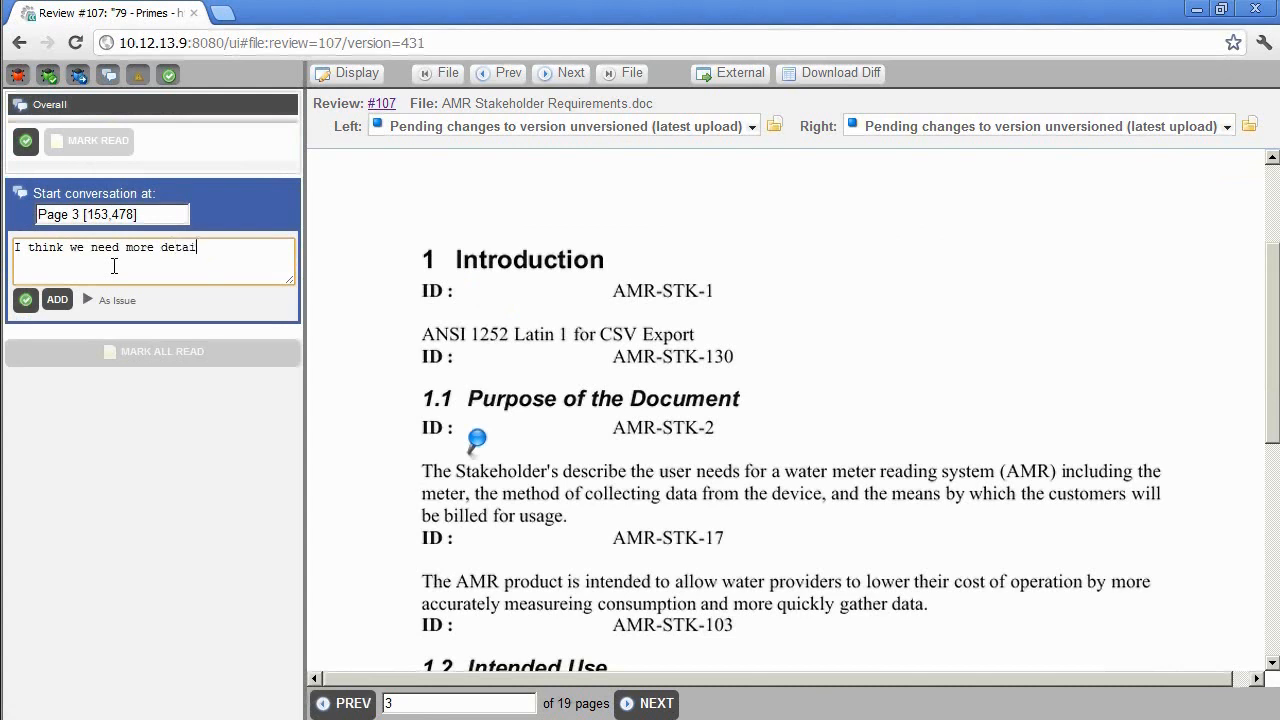
click(57, 299)
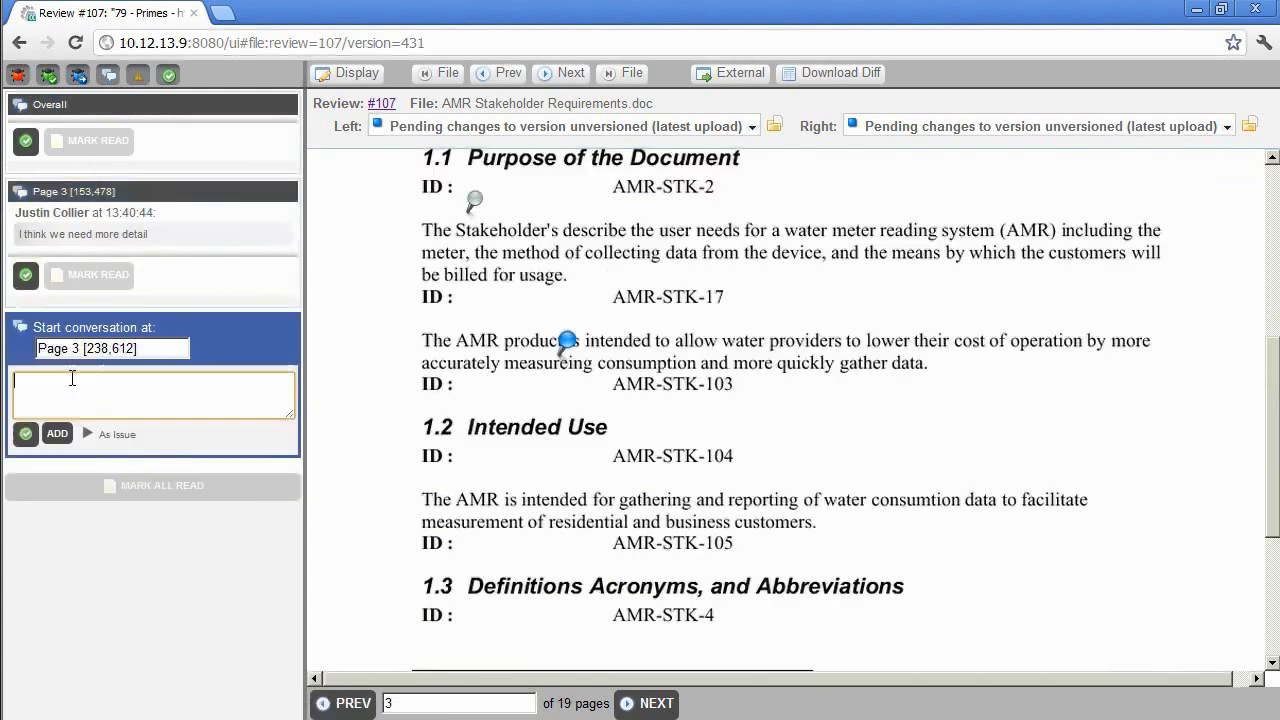
text(this is hi)
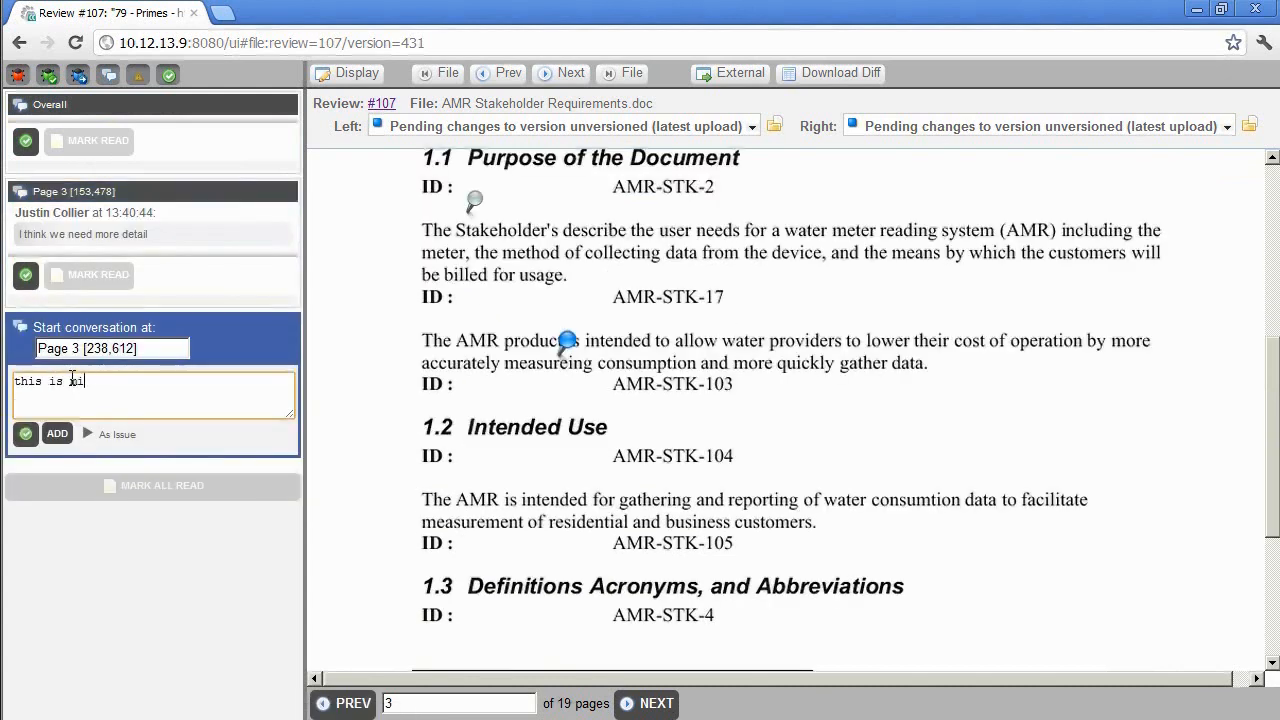
Log the misspelling and AIR-should-read-AMR comments as minor text issues D62 and D63.
click(112, 434)
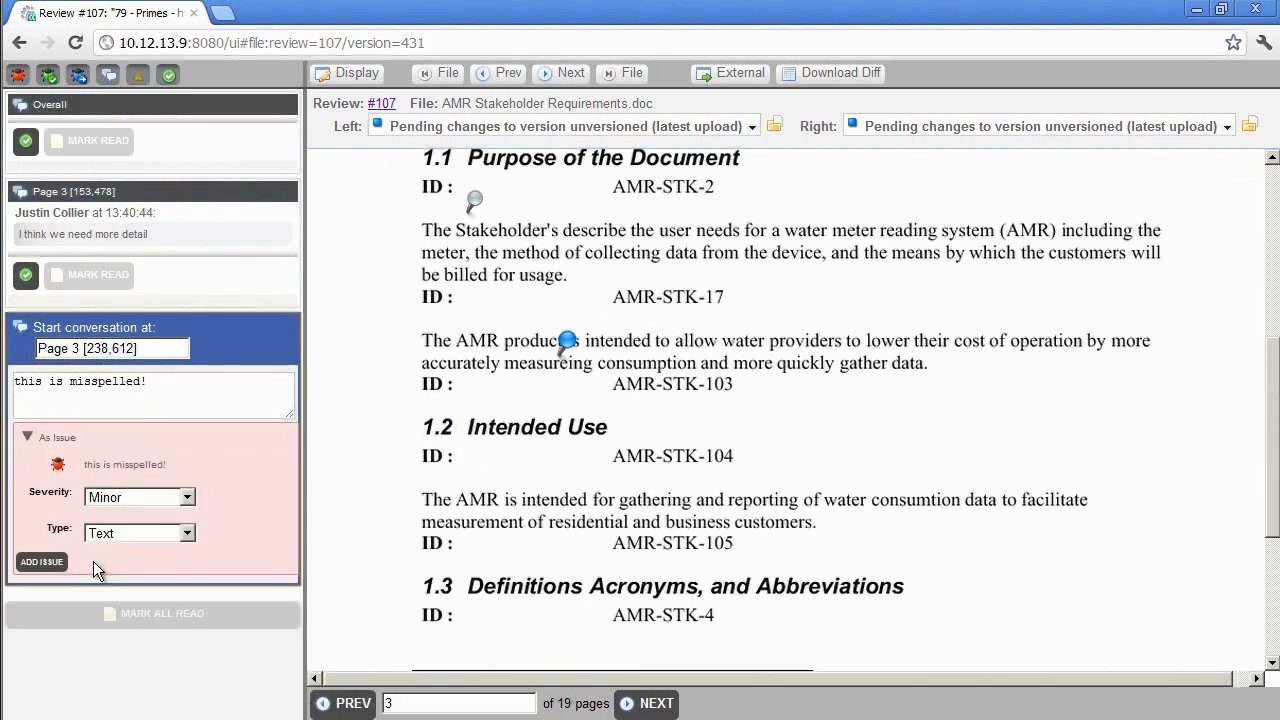
mouse_move(62, 572)
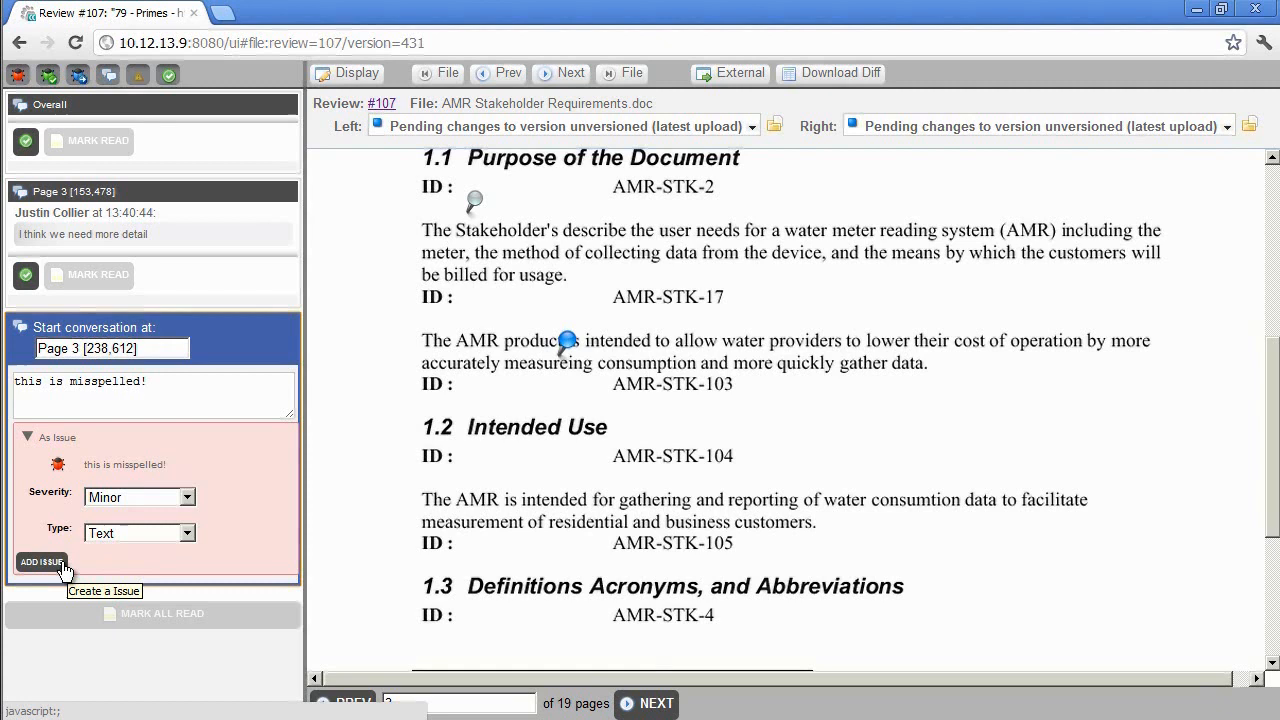
click(41, 563)
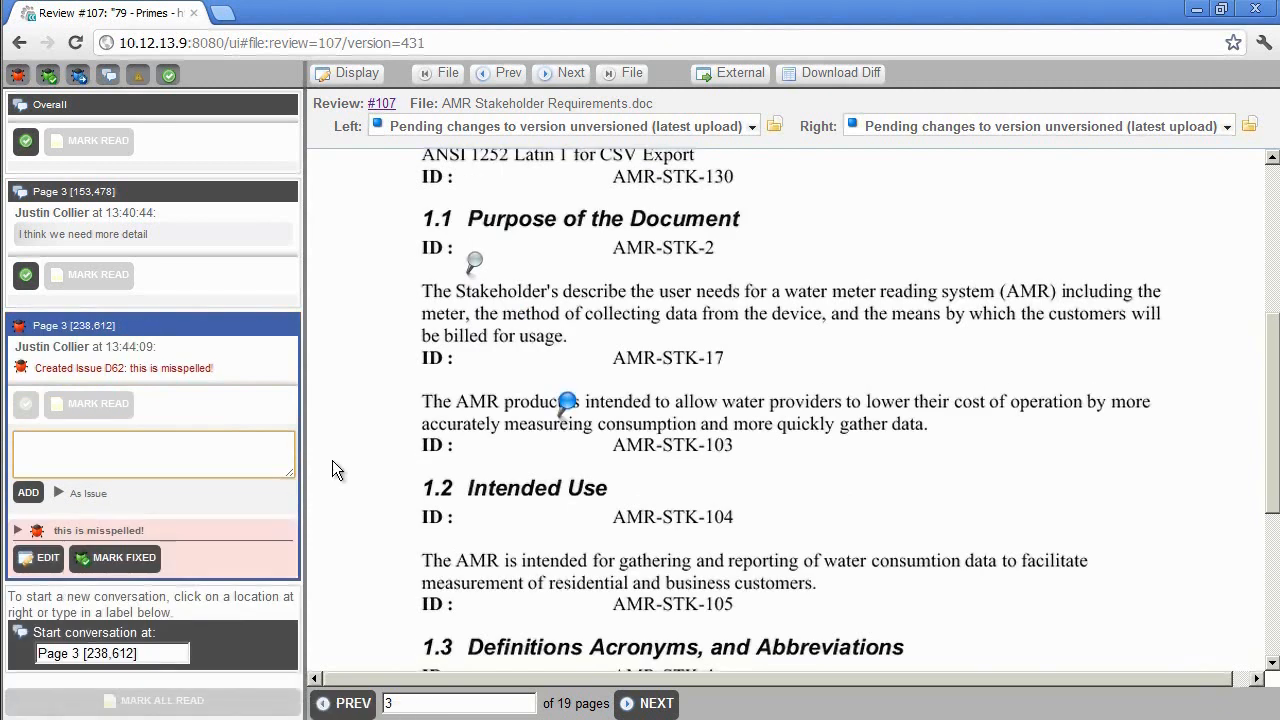
mouse_move(504, 432)
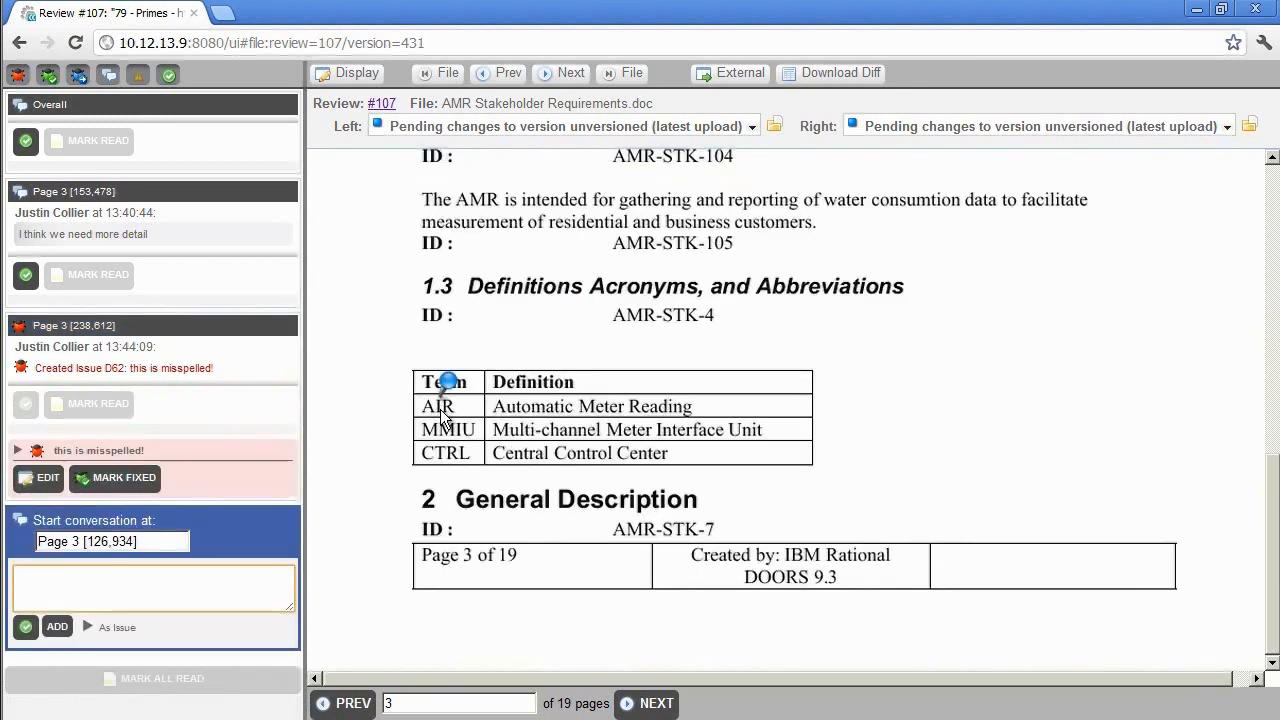
text(This is should read AMR)
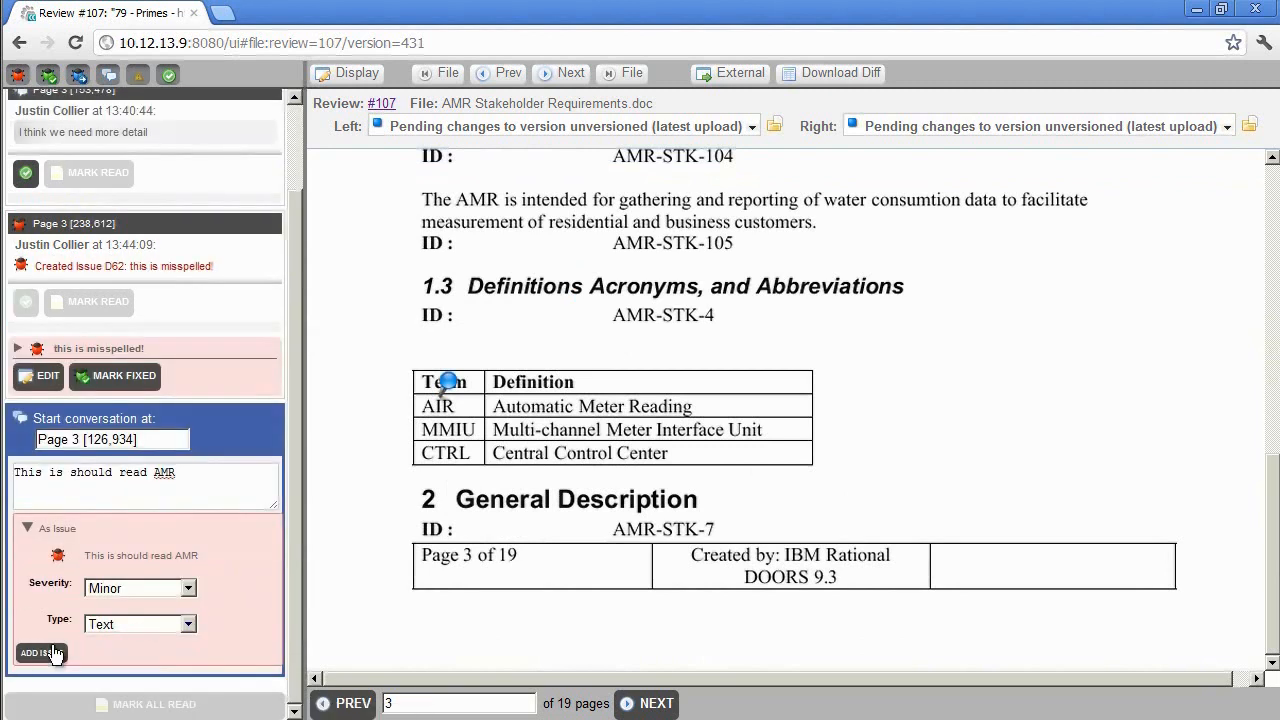
click(40, 652)
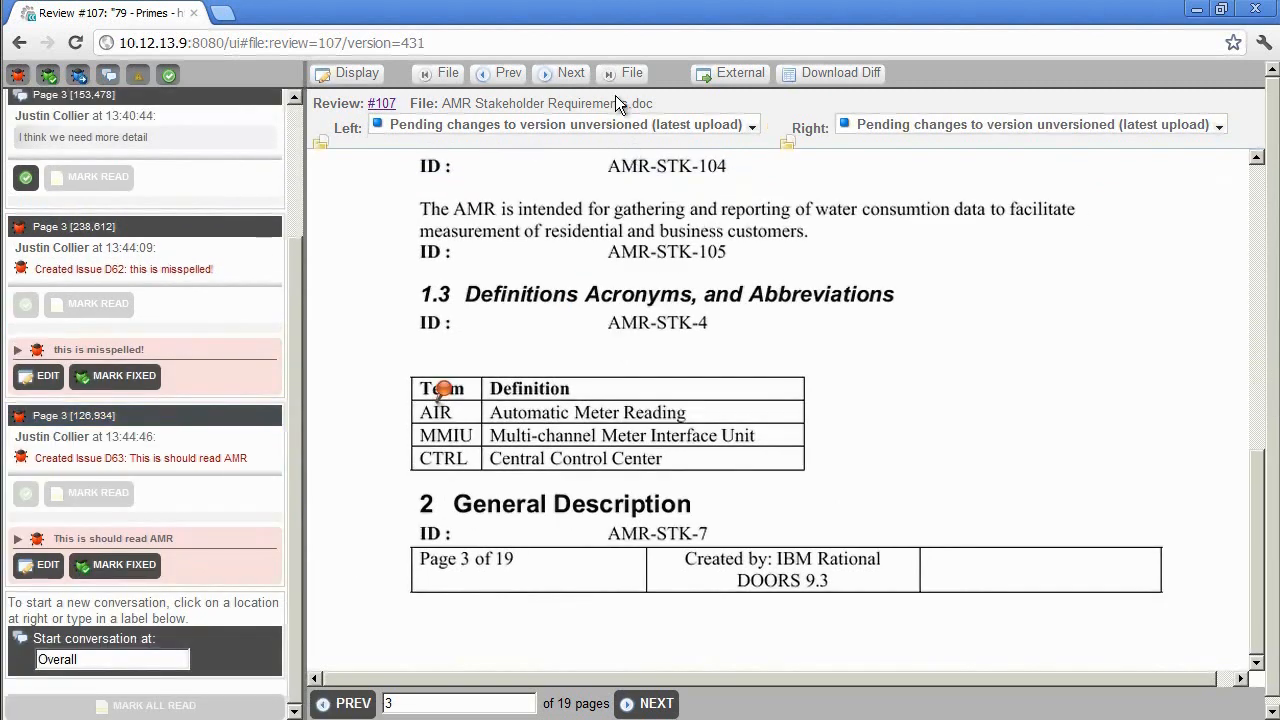
Add issue D64 on PrimeUtils.java line 48: 'Please change to k+=2'.
click(621, 72)
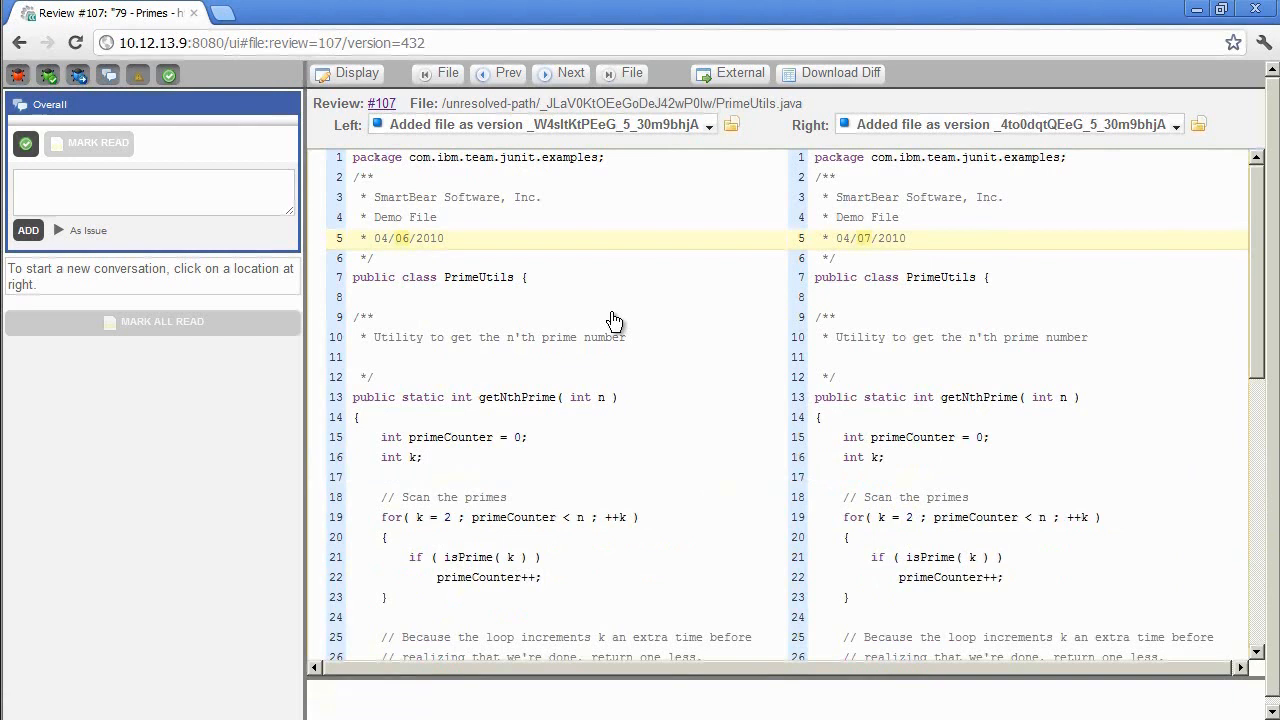
click(152, 192)
text(Please change to)
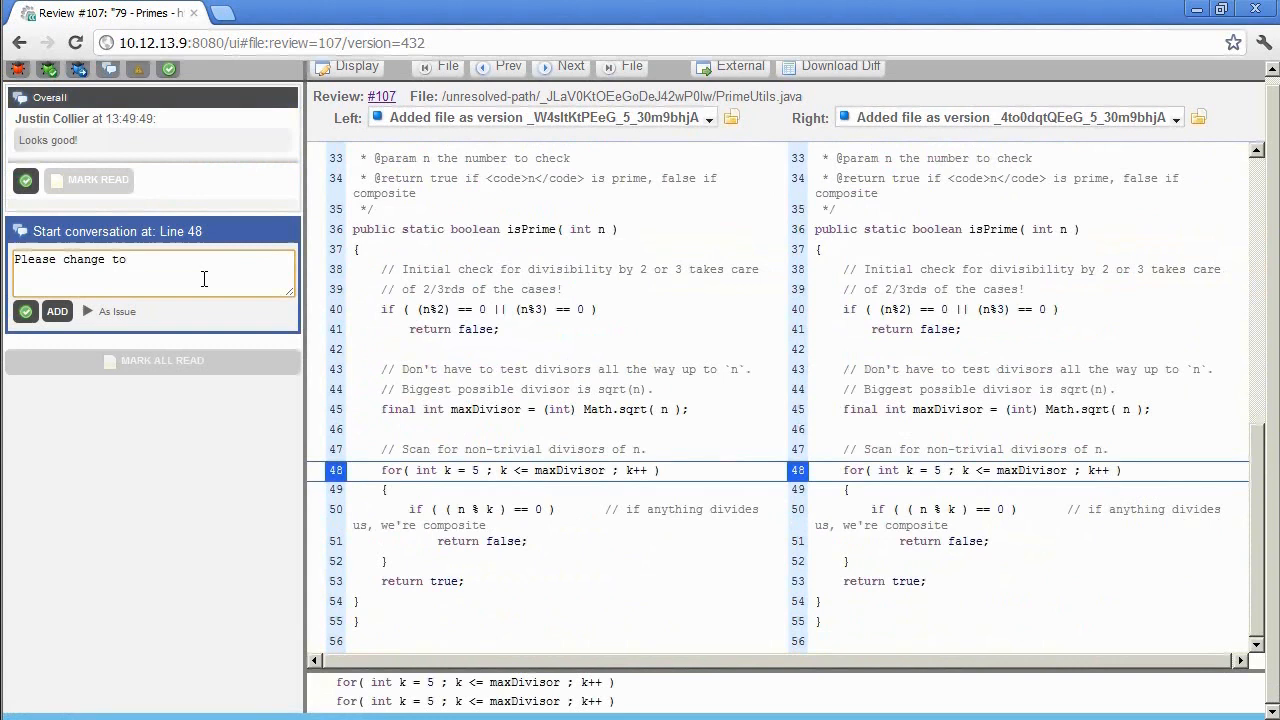
click(150, 408)
text( k+=2)
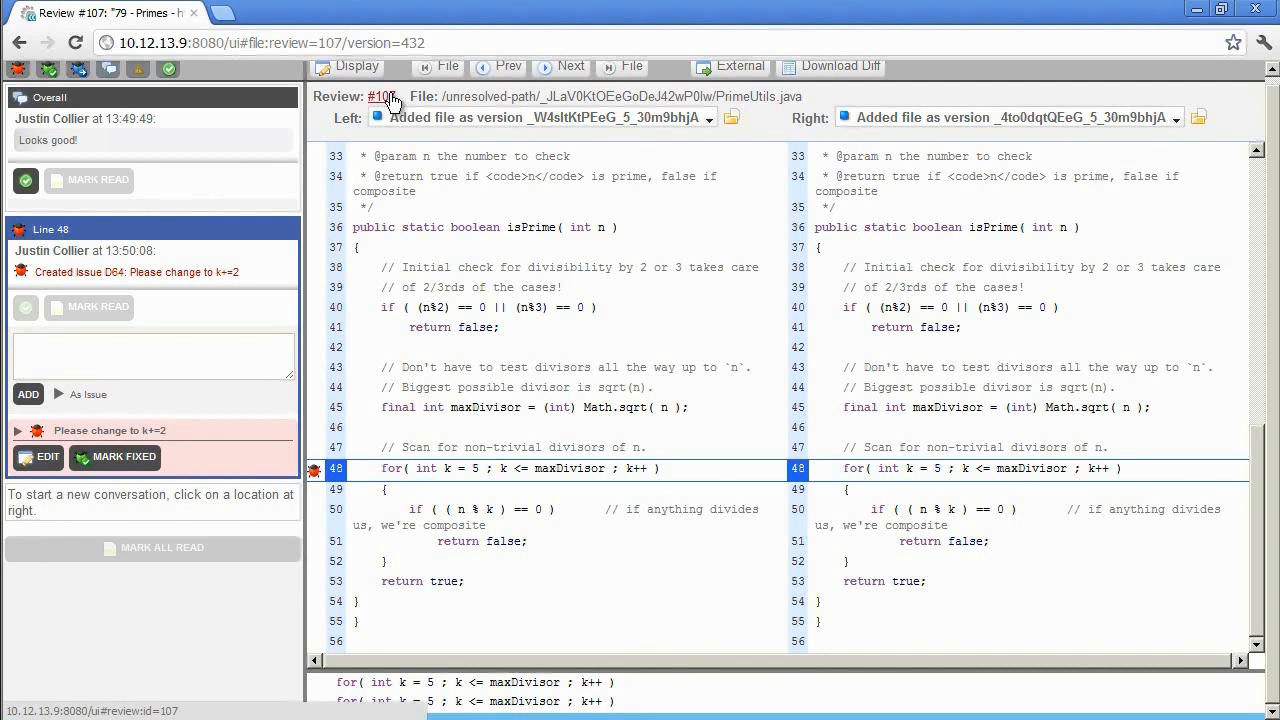
Approve review #107 from its overview page's Next Steps section.
click(385, 97)
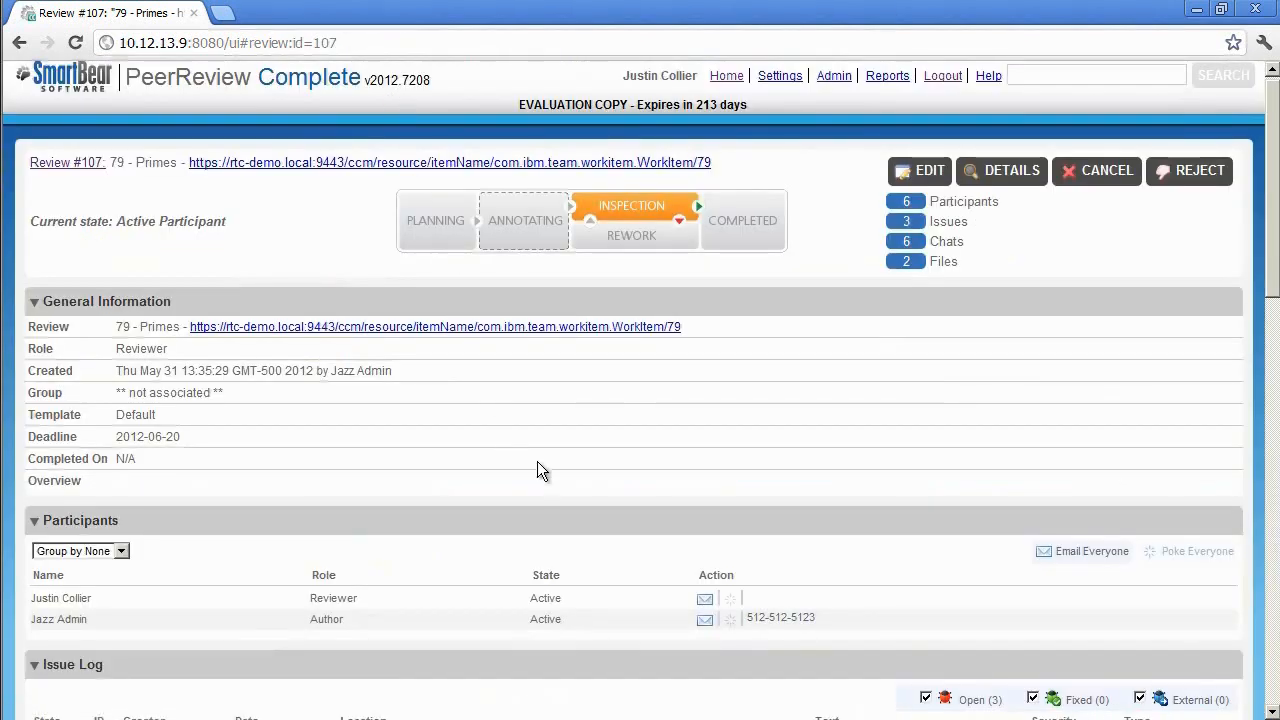
scroll(down, 3)
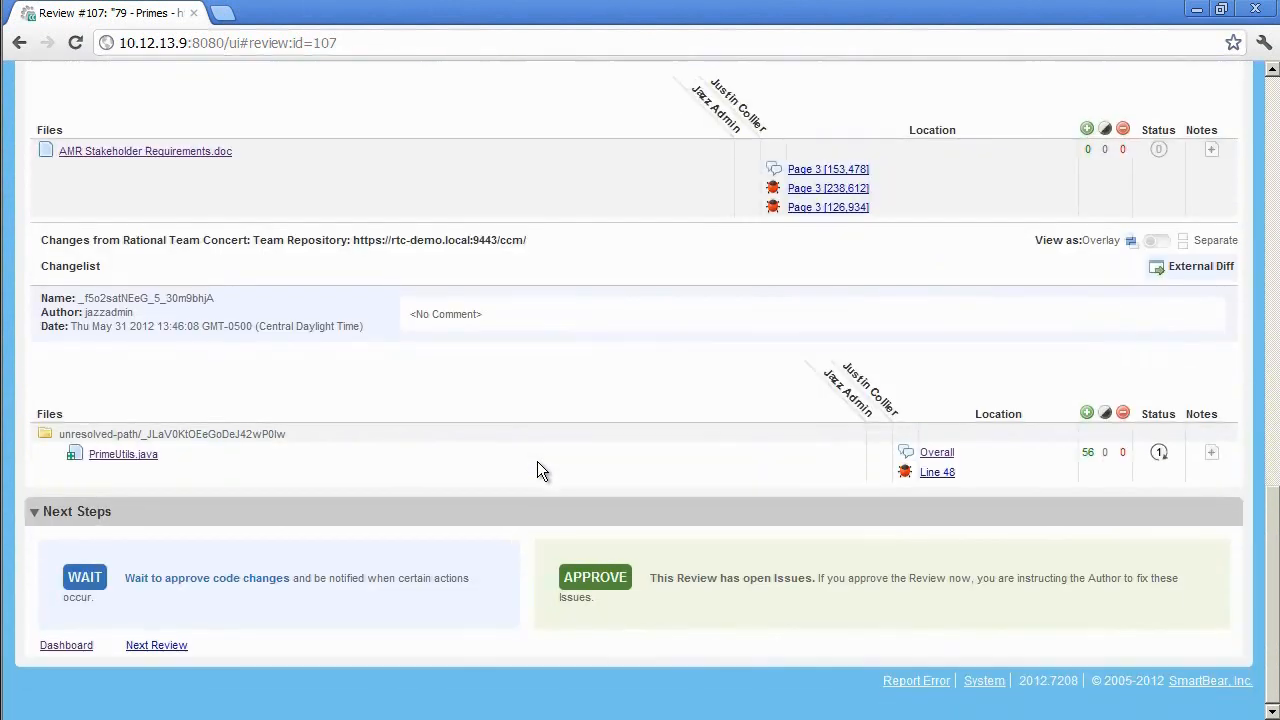
mouse_move(613, 589)
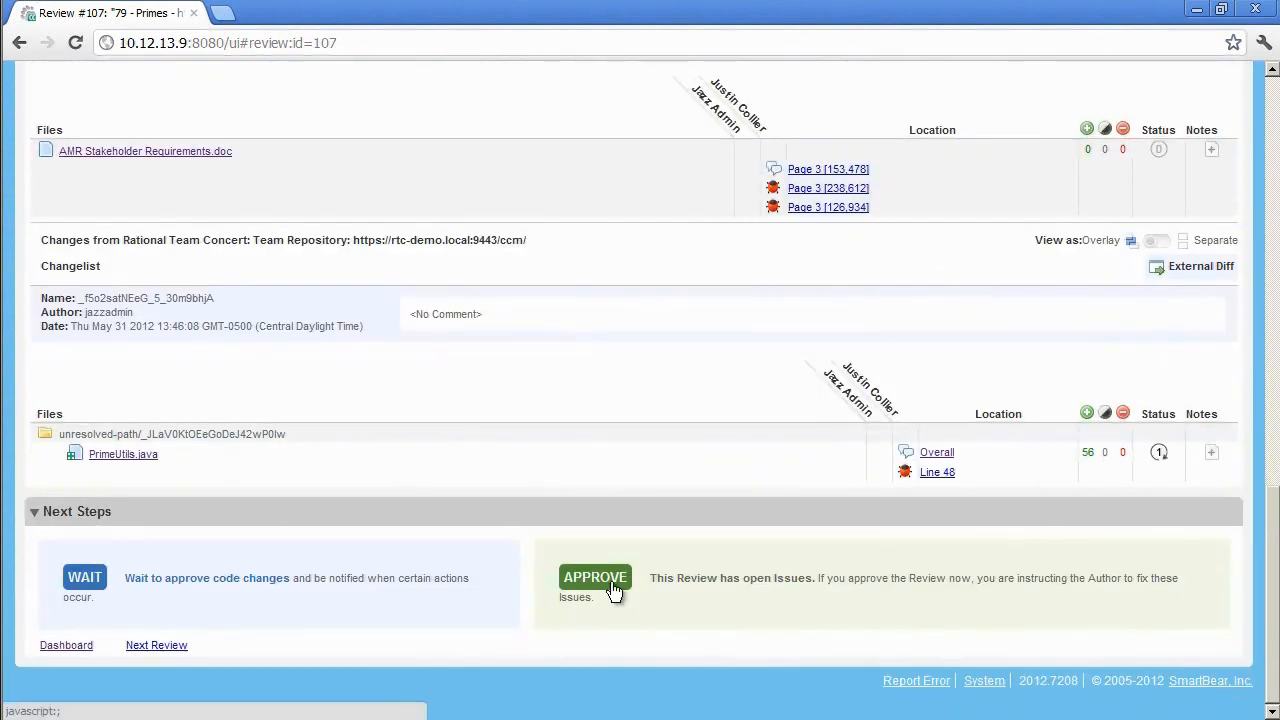
click(594, 577)
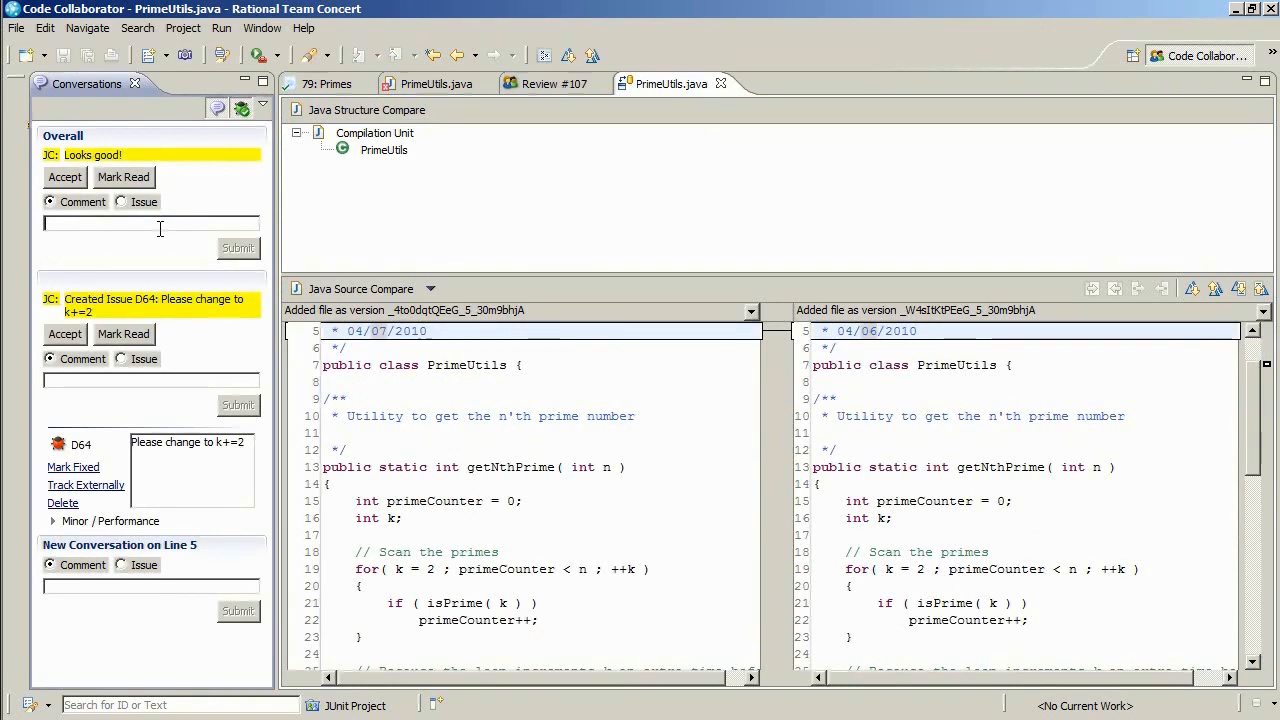
Post 'Thanks!' as an overall comment reply to 'Looks good!'.
text(Thanks!)
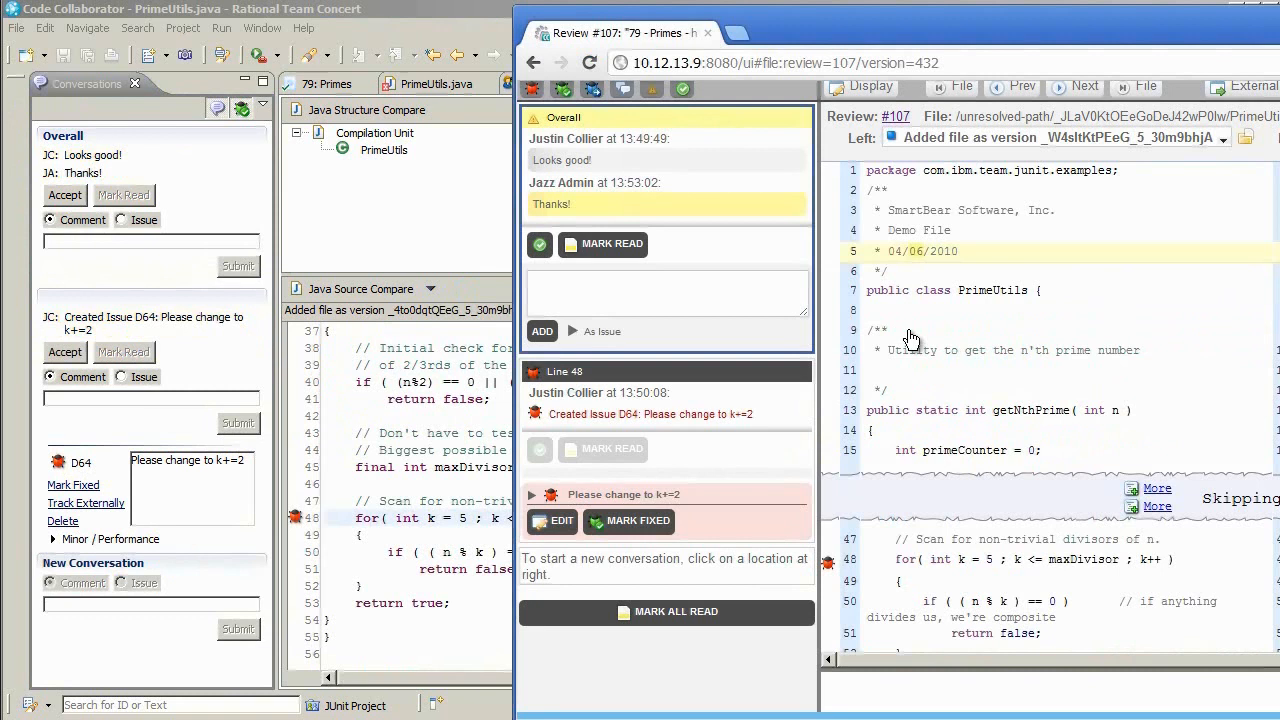
Add a 'you're welcome' reply to the author's thanks in the Overall conversation.
text(you're We)
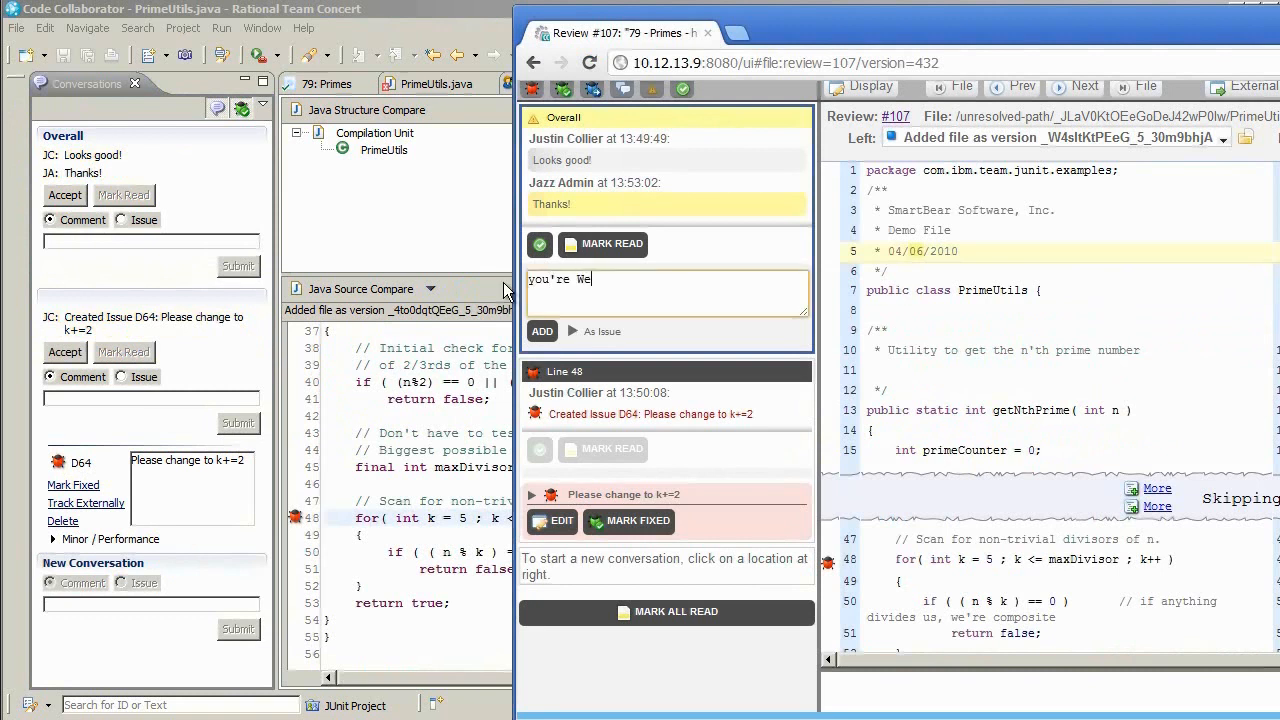
click(542, 331)
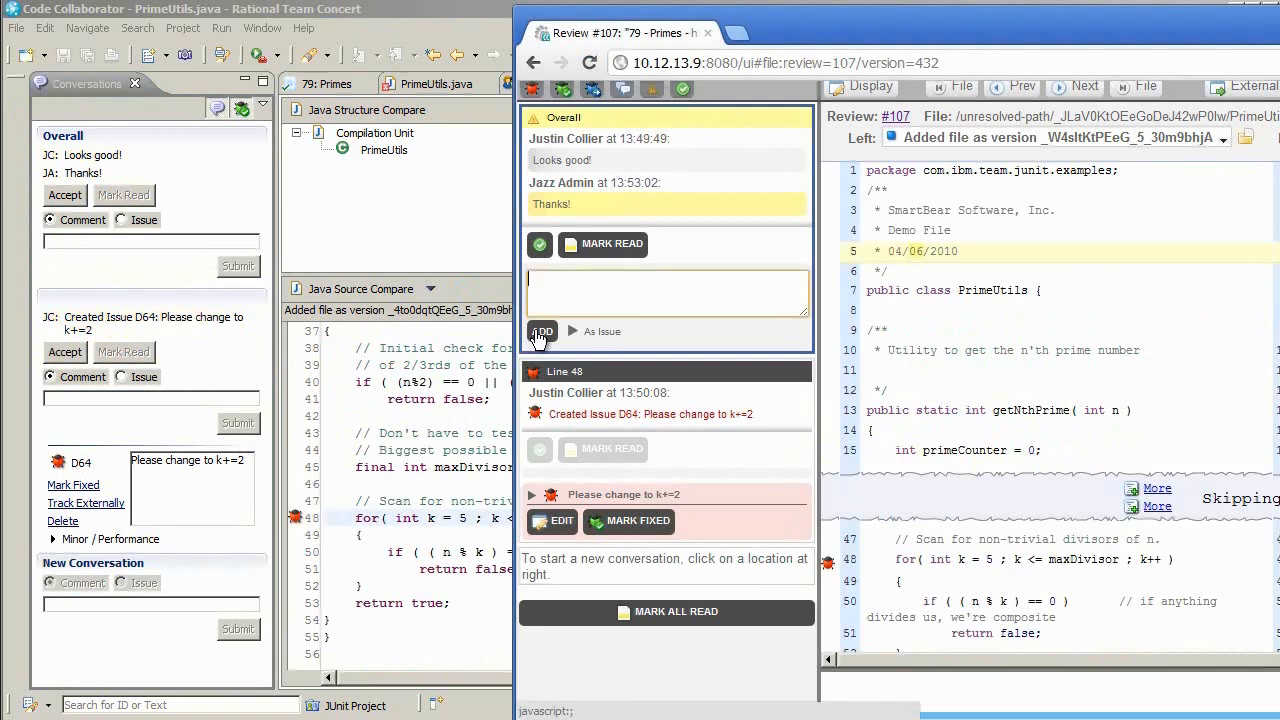
click(541, 331)
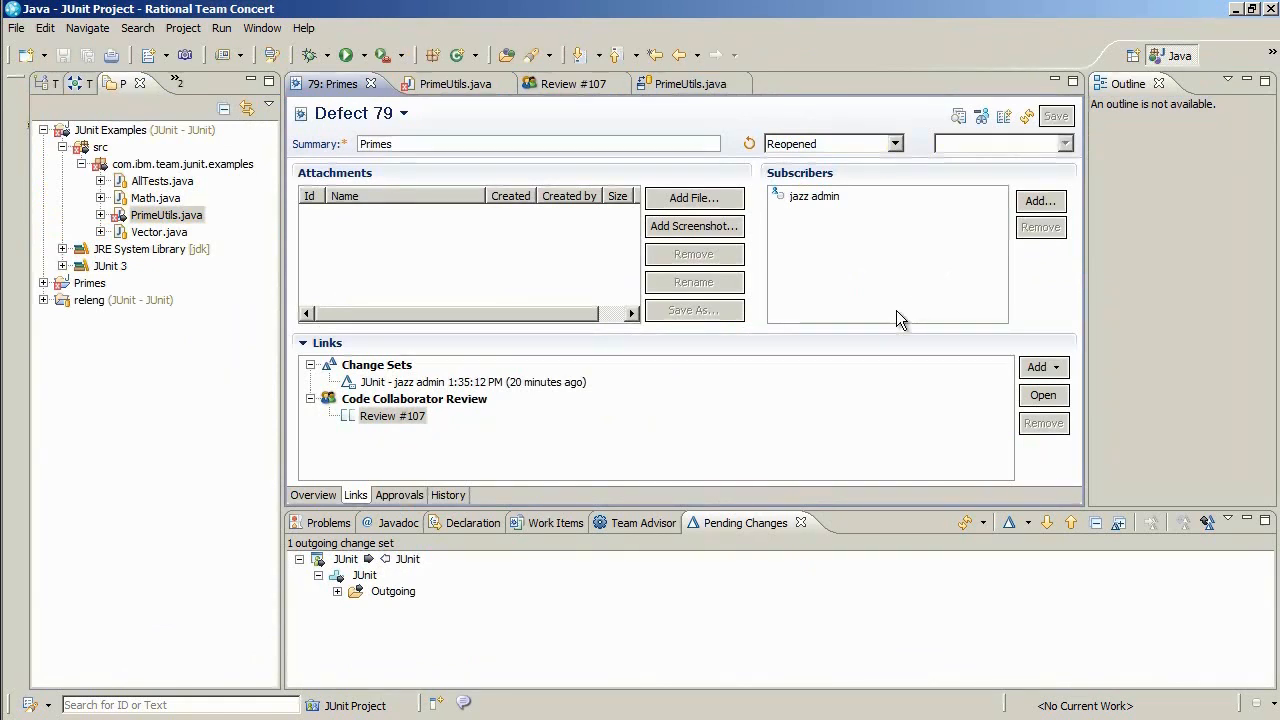
mouse_move(884, 380)
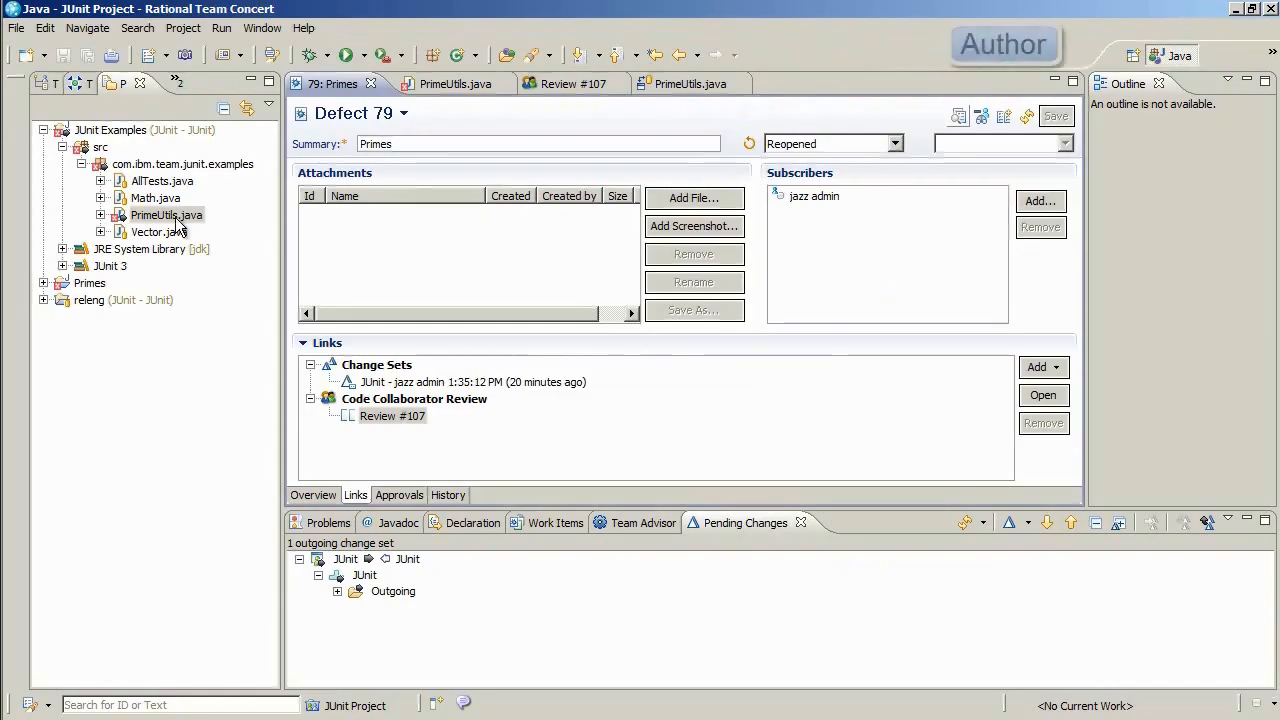
Edit PrimeUtils.java and set Defect 79 to Resolved with resolution Fixed.
click(442, 83)
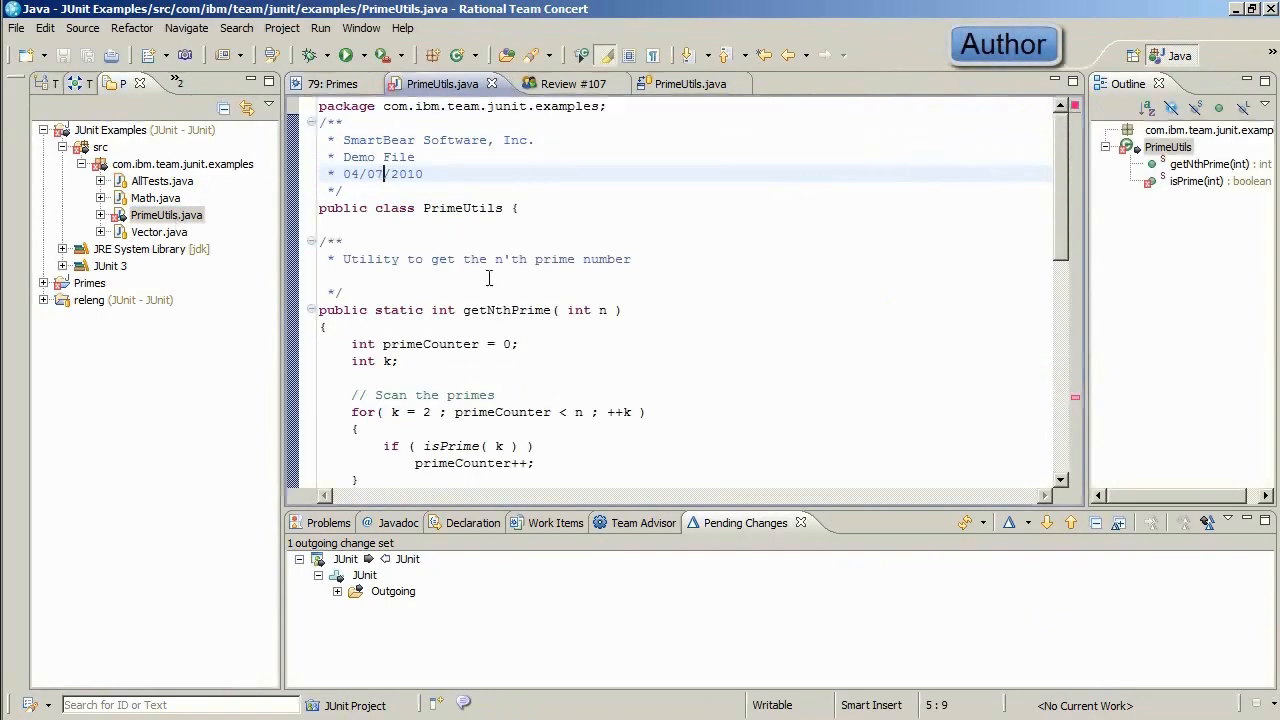
mouse_move(491, 262)
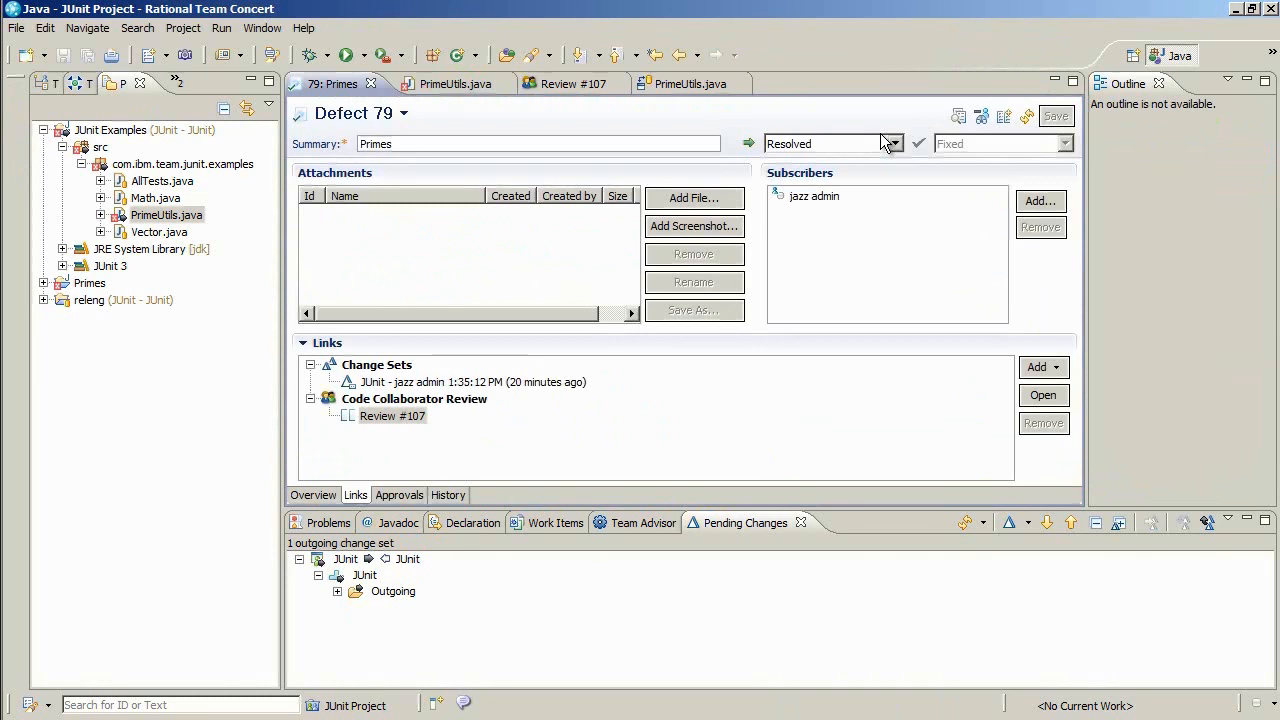
click(579, 83)
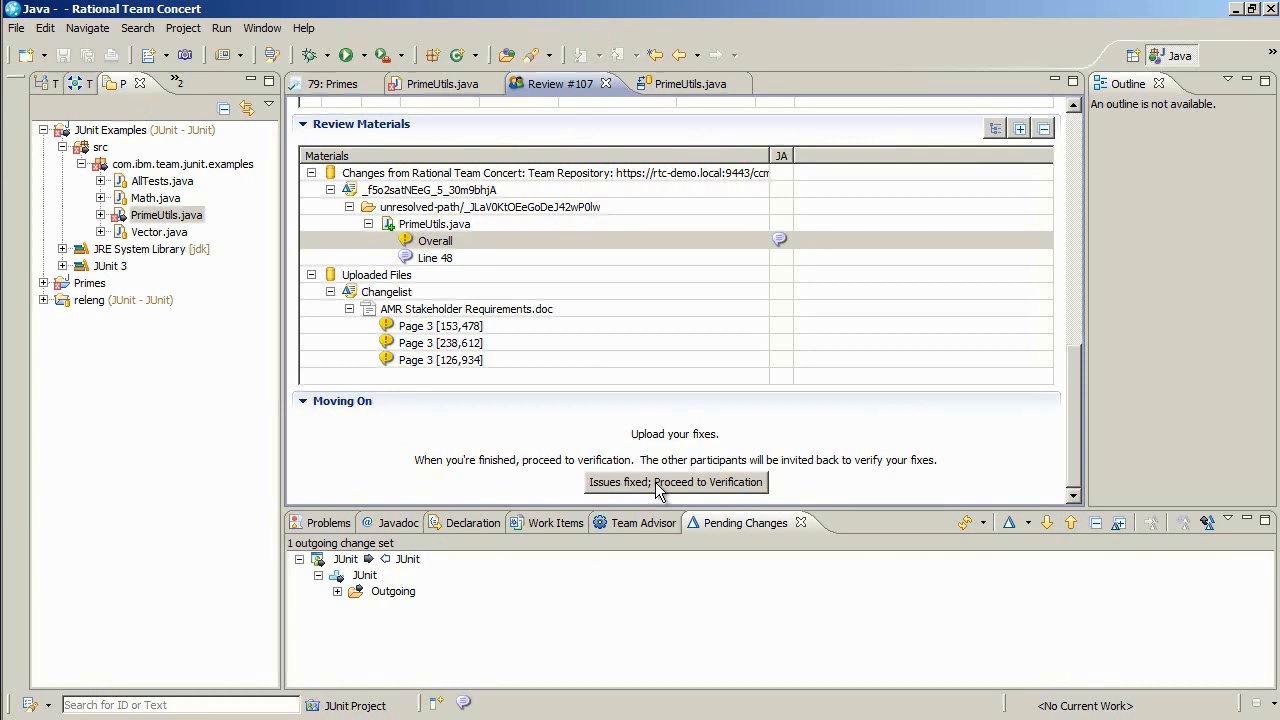
Mark review #107 'Issues fixed; Proceed to Verification'.
click(676, 482)
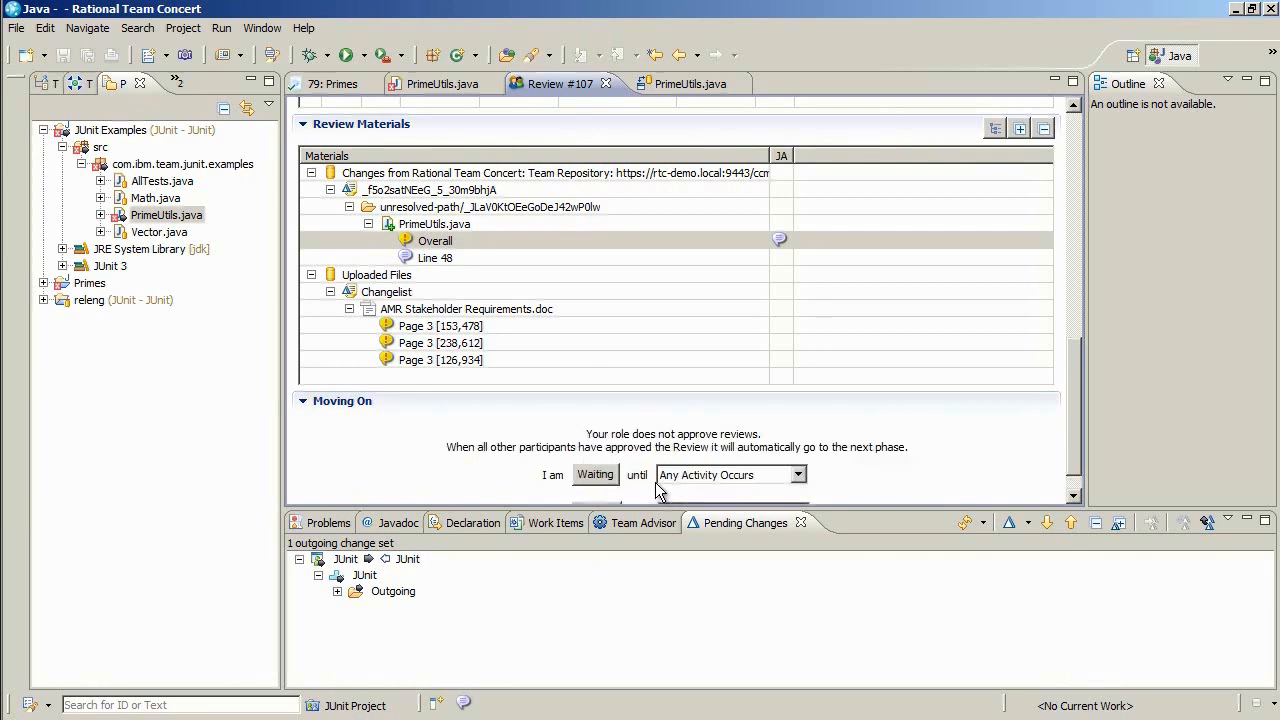
mouse_move(752, 383)
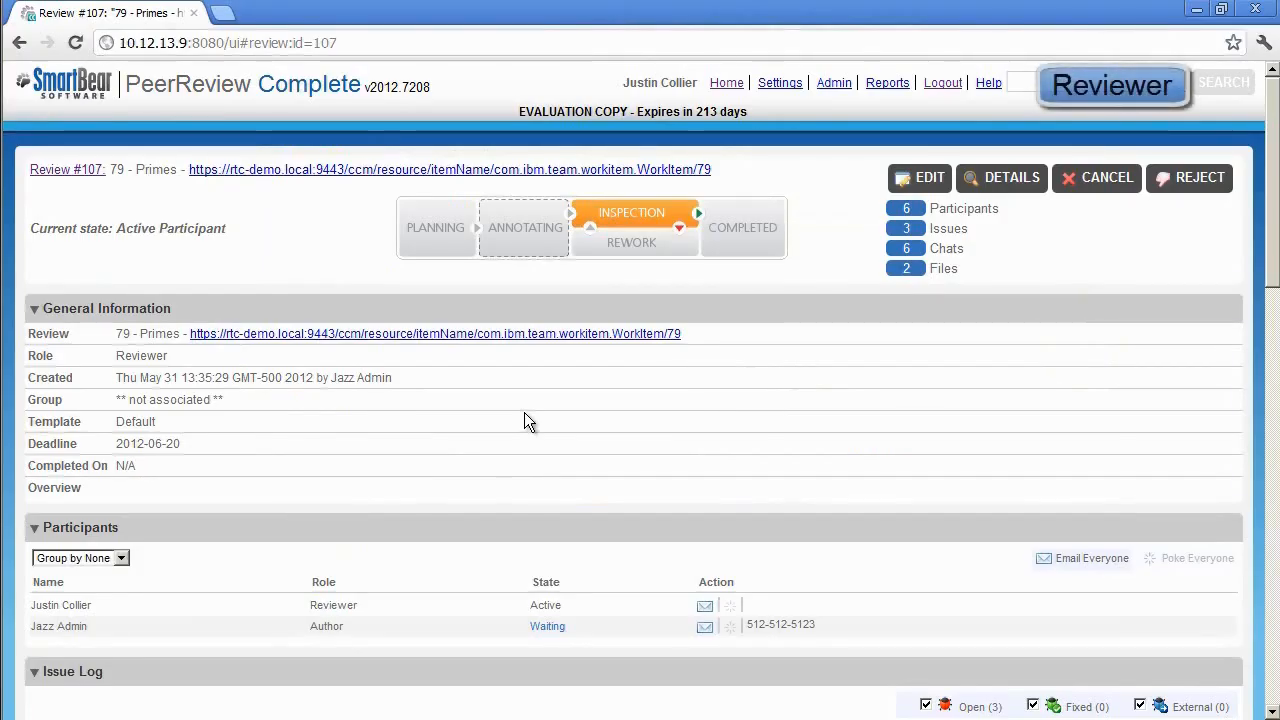
Review #107's issue log and materials, then open the AMR Stakeholder Requirements.doc comparison.
scroll(down, 3)
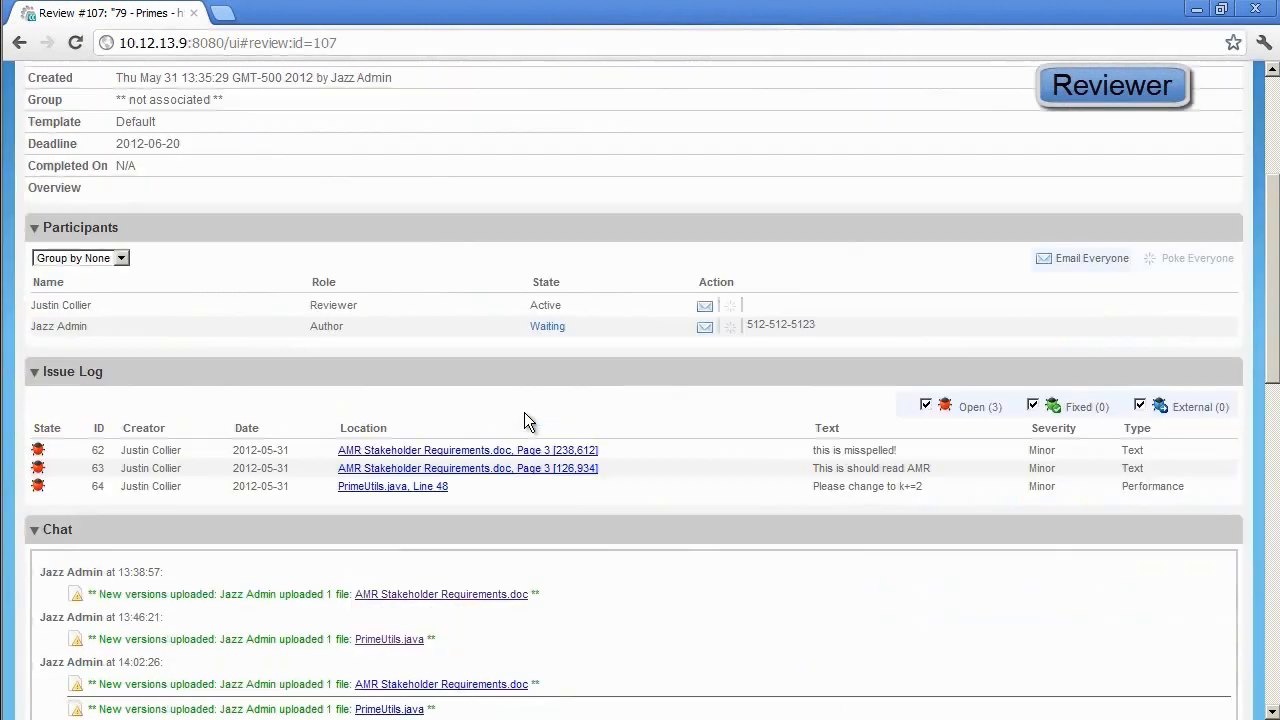
scroll(down, 3)
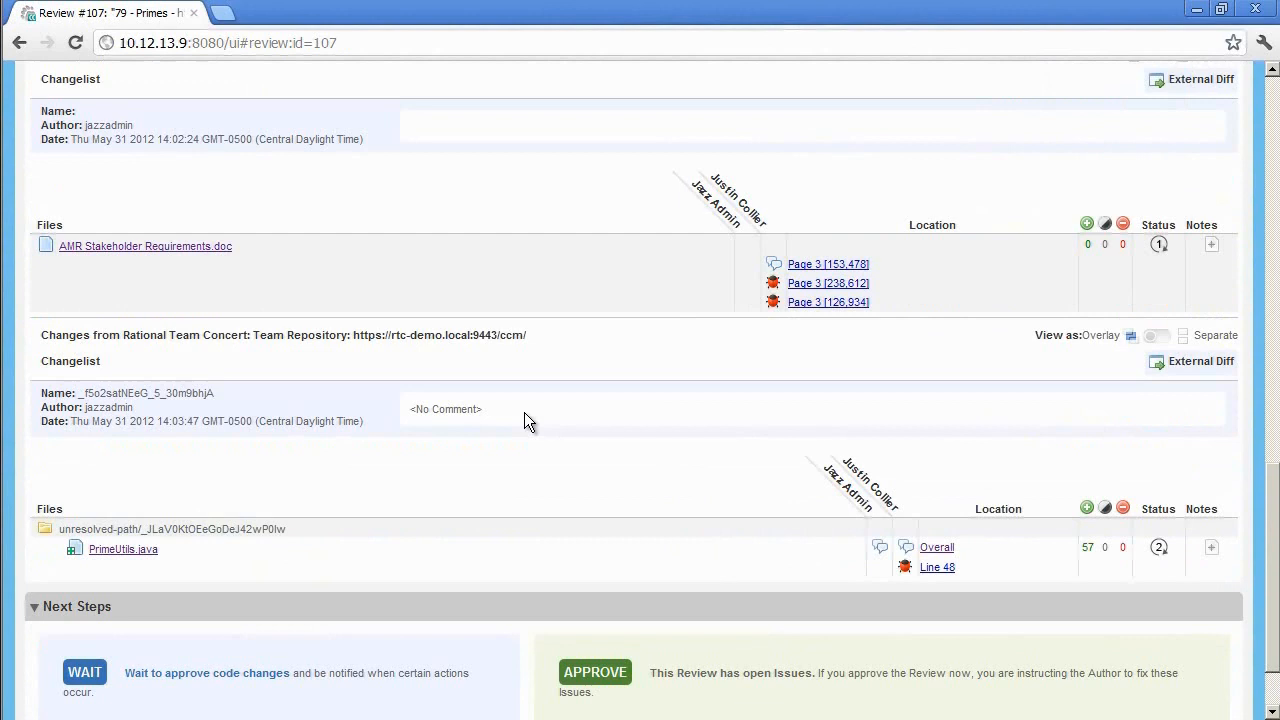
click(144, 246)
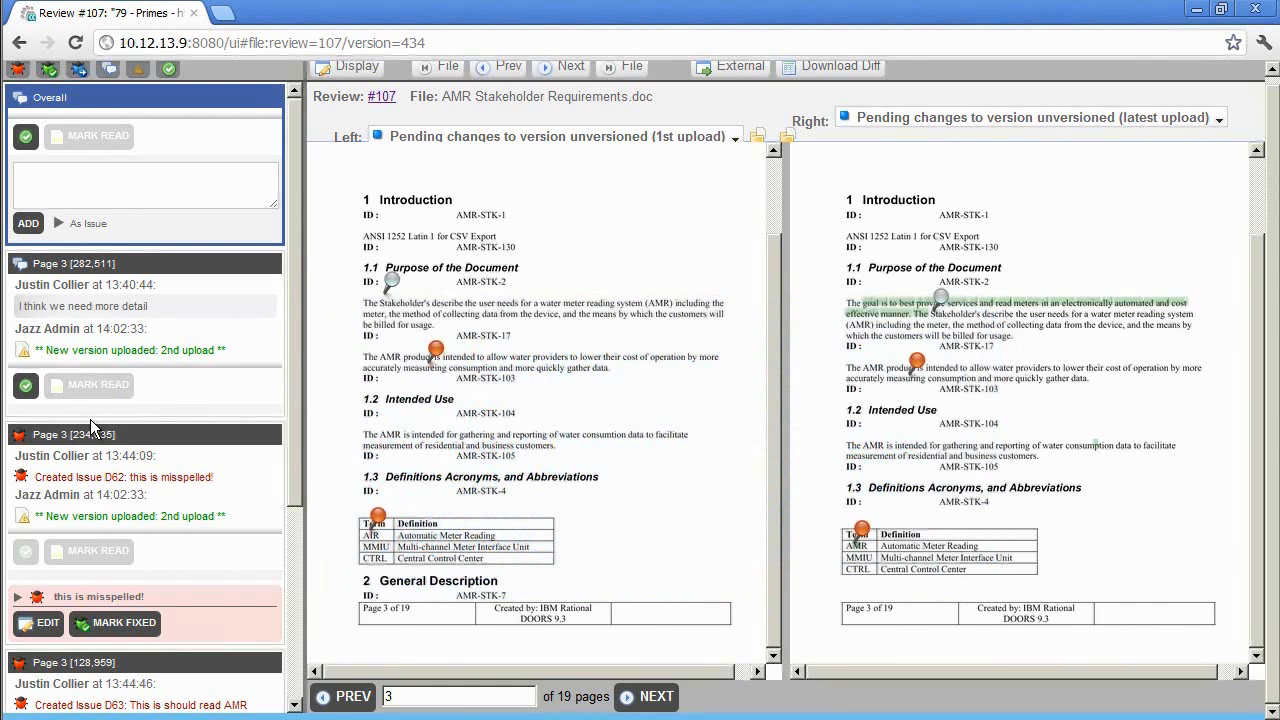
Scroll through the requirements document diff to verify the fixes.
scroll(down, 3)
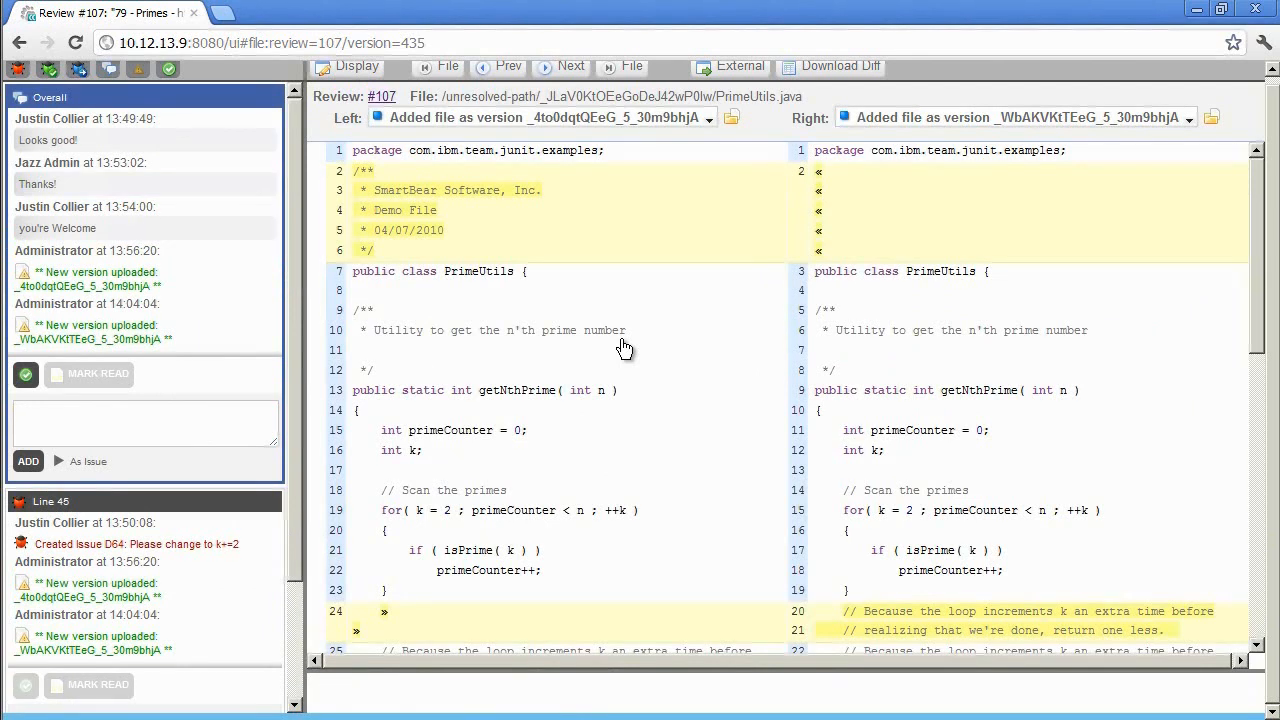
mouse_move(306, 343)
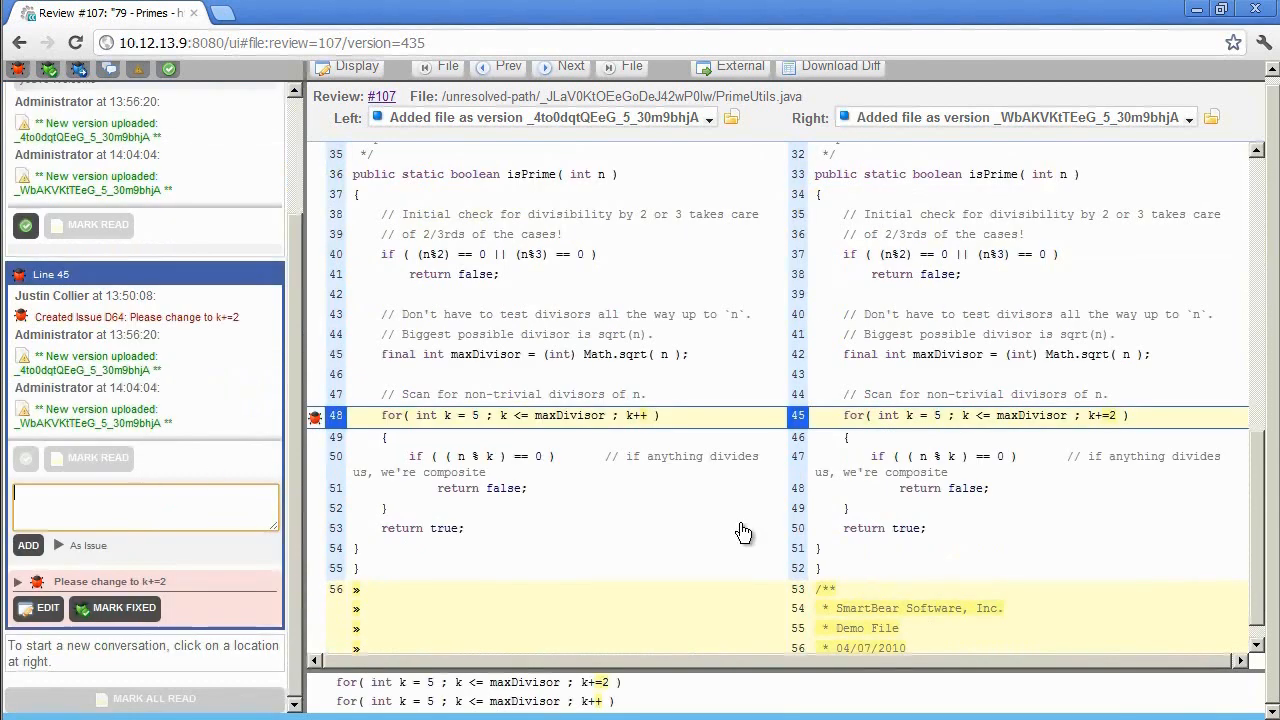
mouse_move(125, 608)
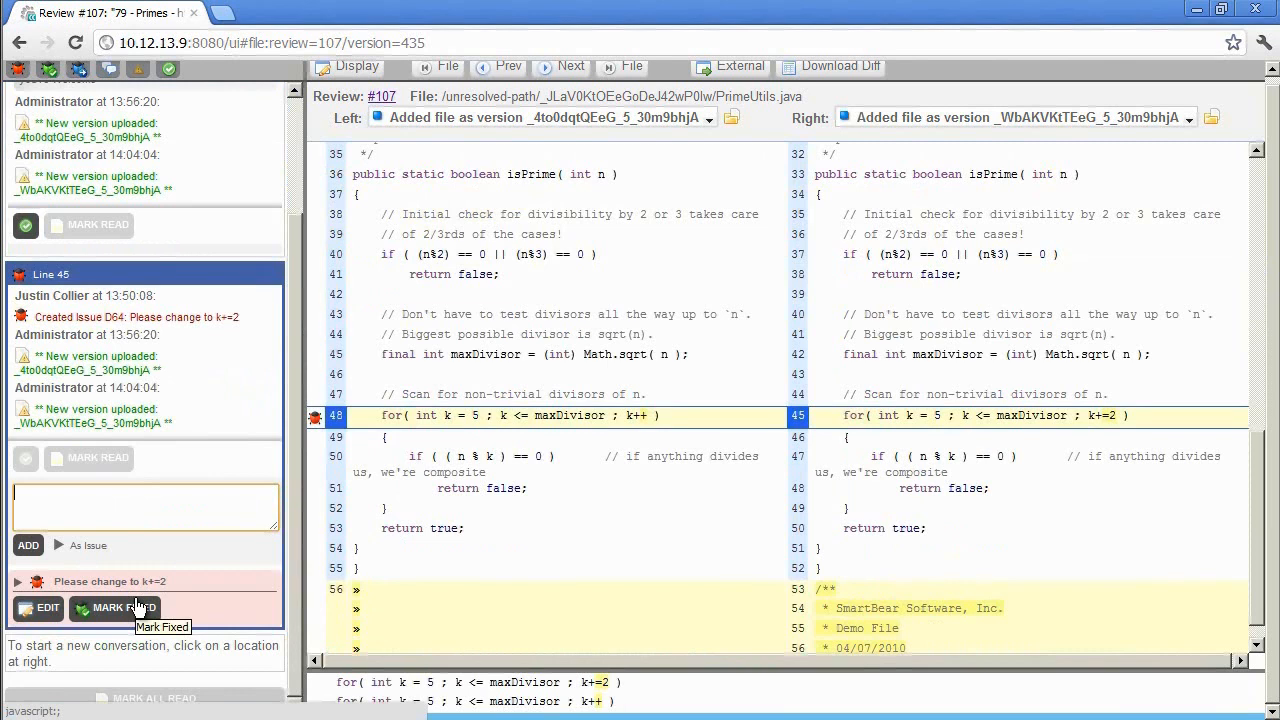
Mark issue D64 ('Please change to k+=2') on PrimeUtils.java line 45 as fixed.
click(114, 608)
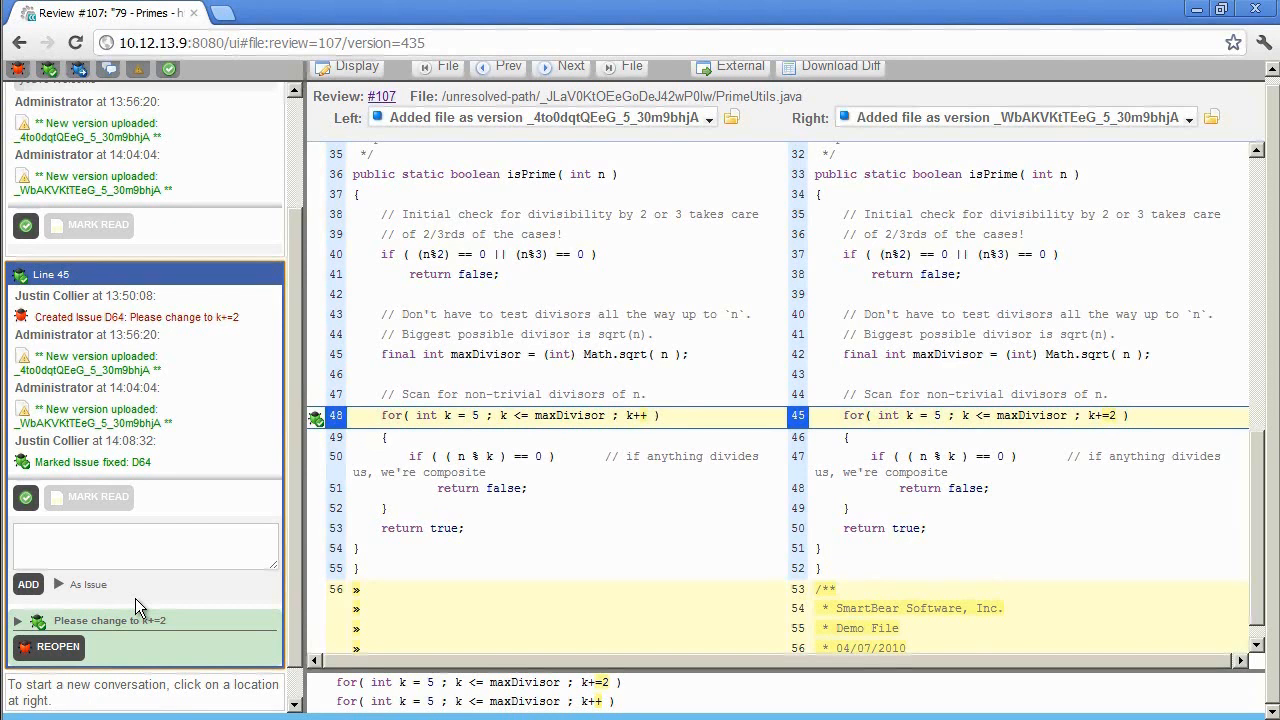
mouse_move(398, 102)
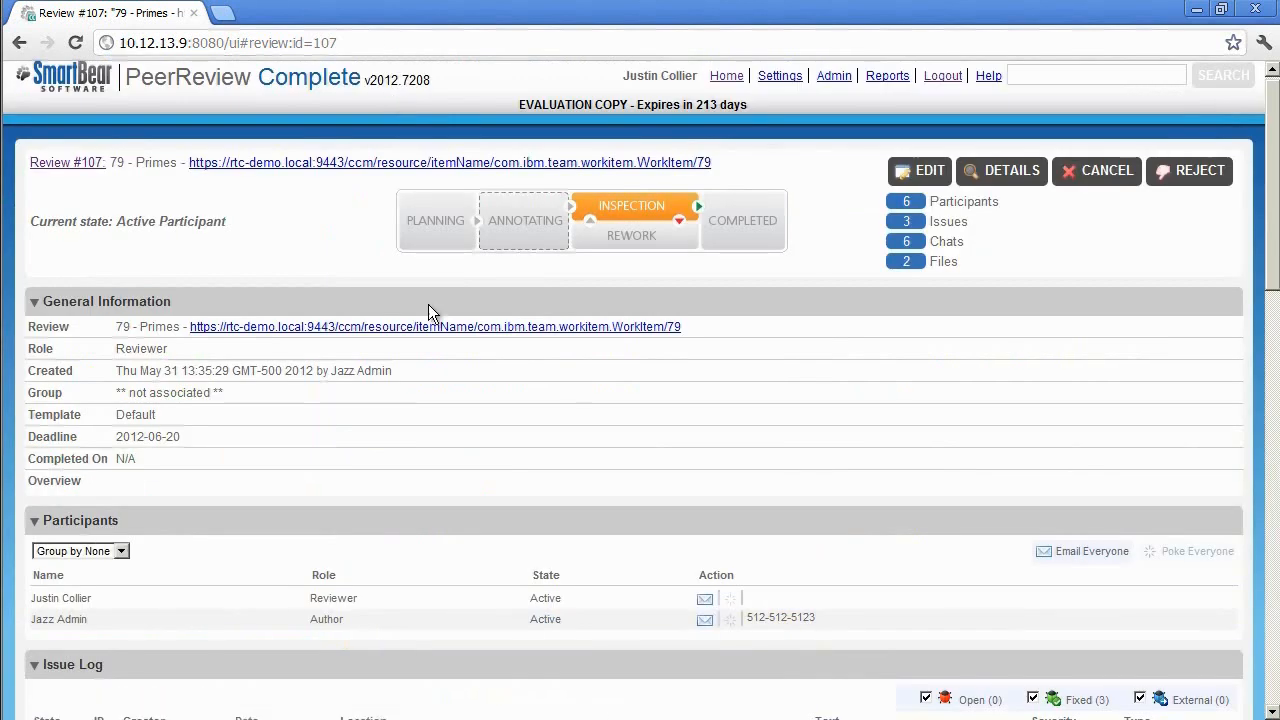
Scroll review #107's Review Materials to see both files' issues shown as fixed.
scroll(down, 3)
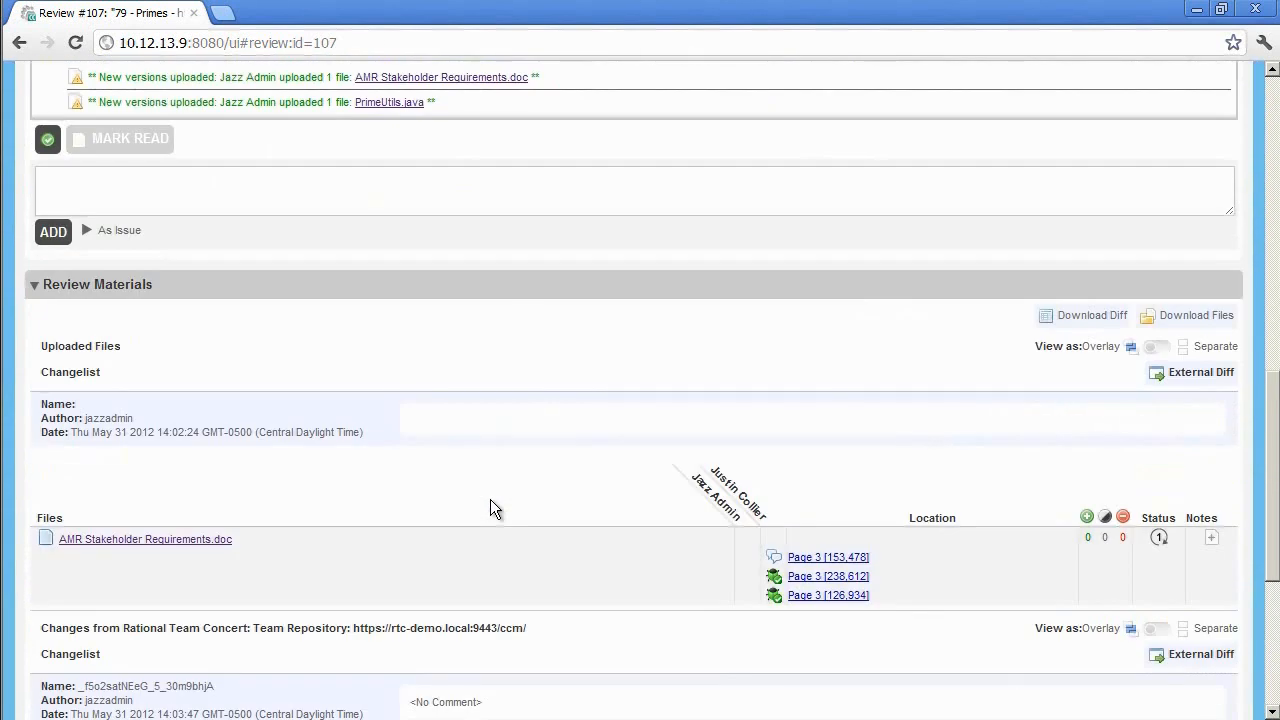
scroll(down, 3)
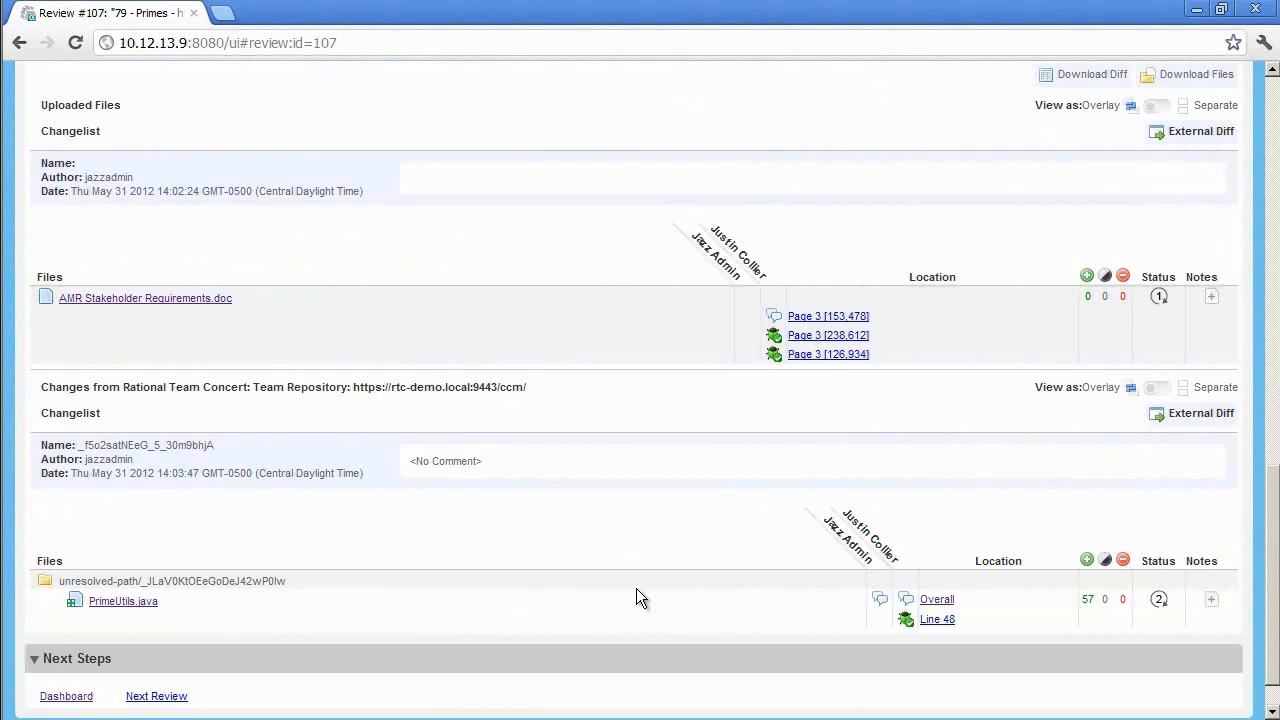